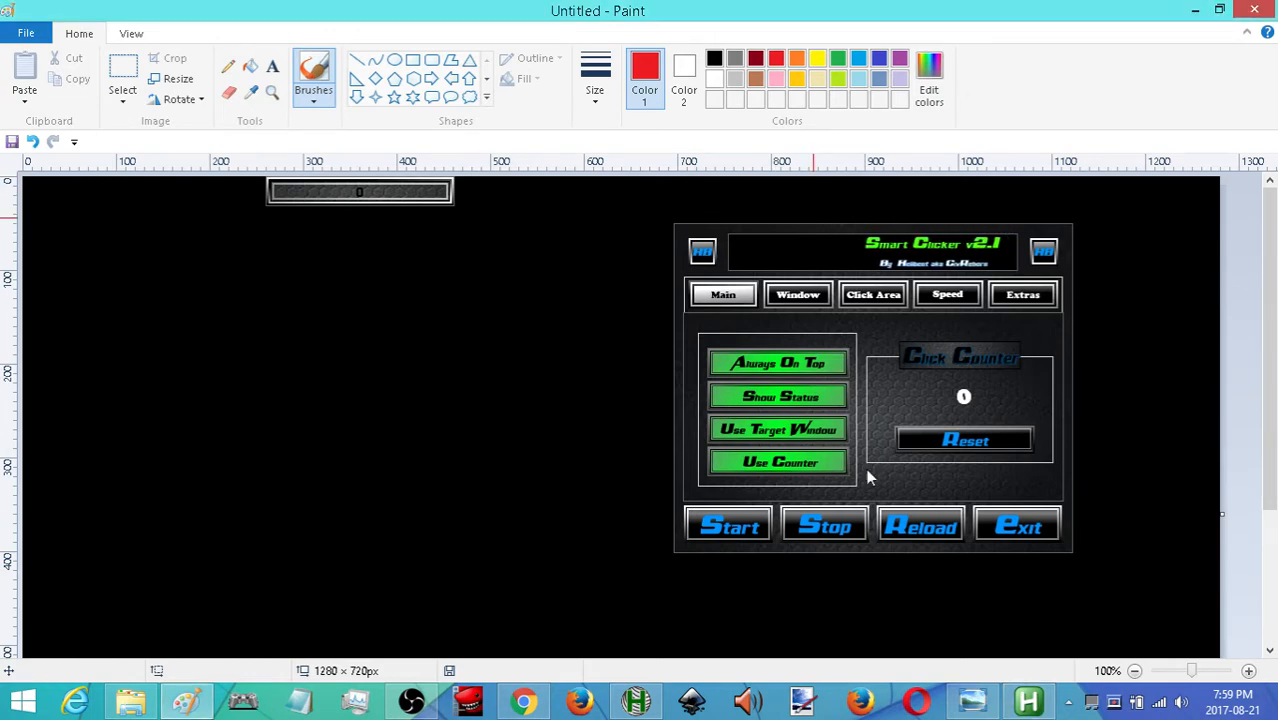
# Step: Hide and restore the clicker window, then toggle the status display off and on
pyautogui.click(778, 362)
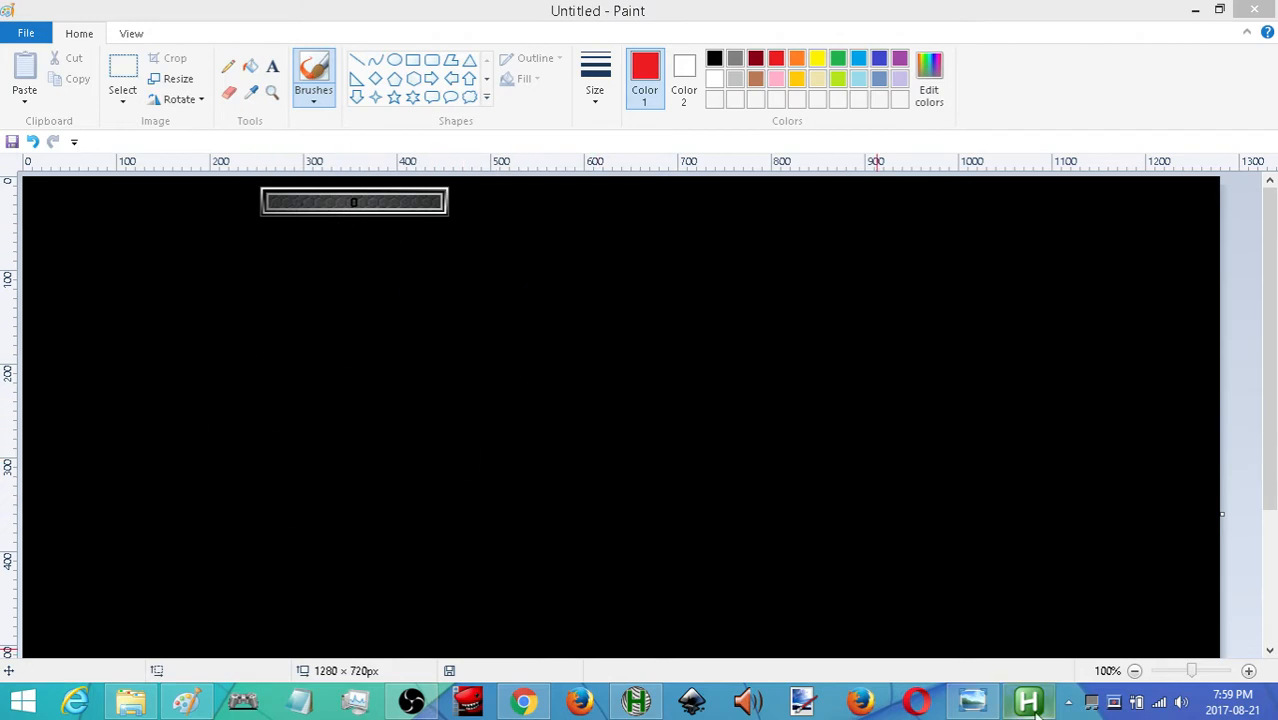
pyautogui.click(1028, 700)
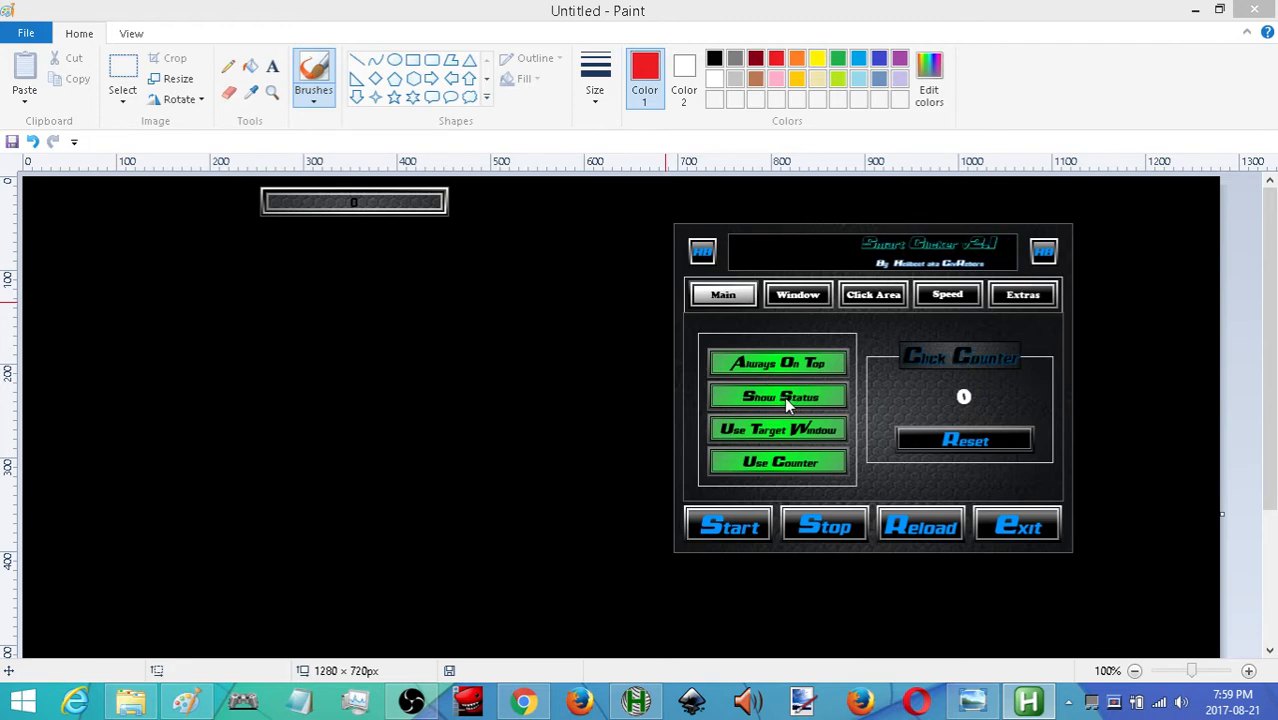
pyautogui.click(778, 396)
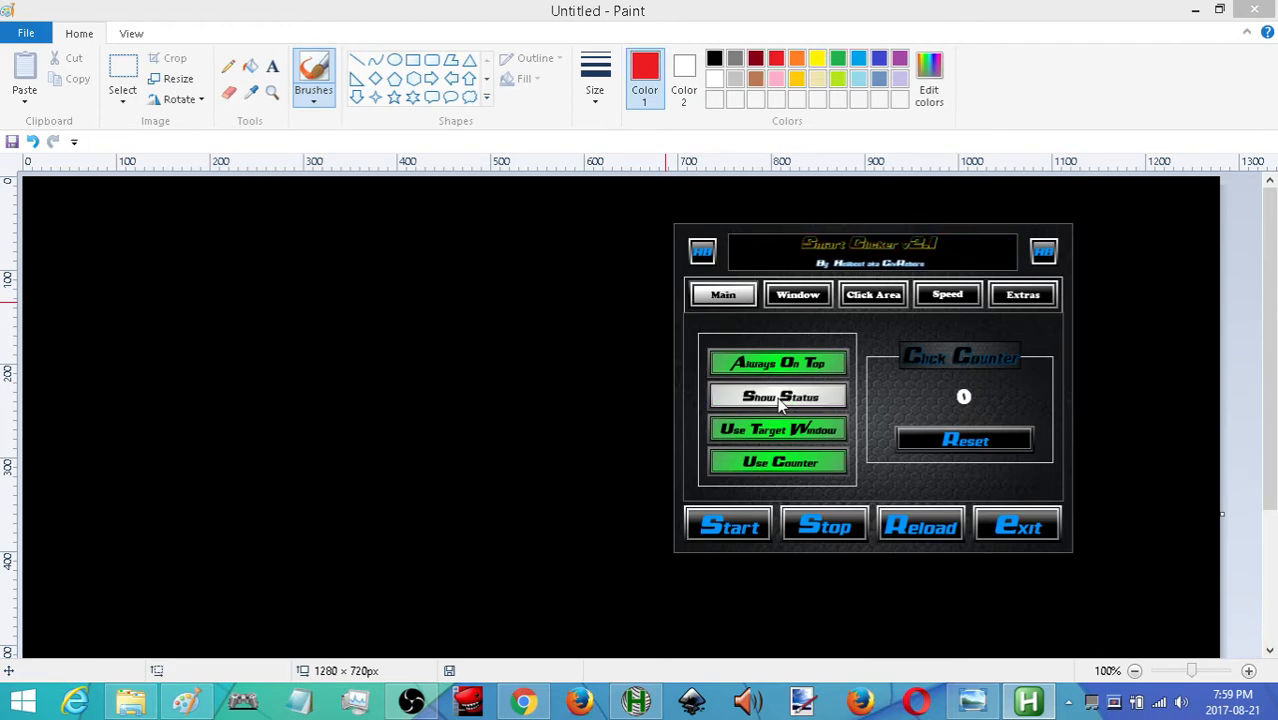
pyautogui.click(778, 396)
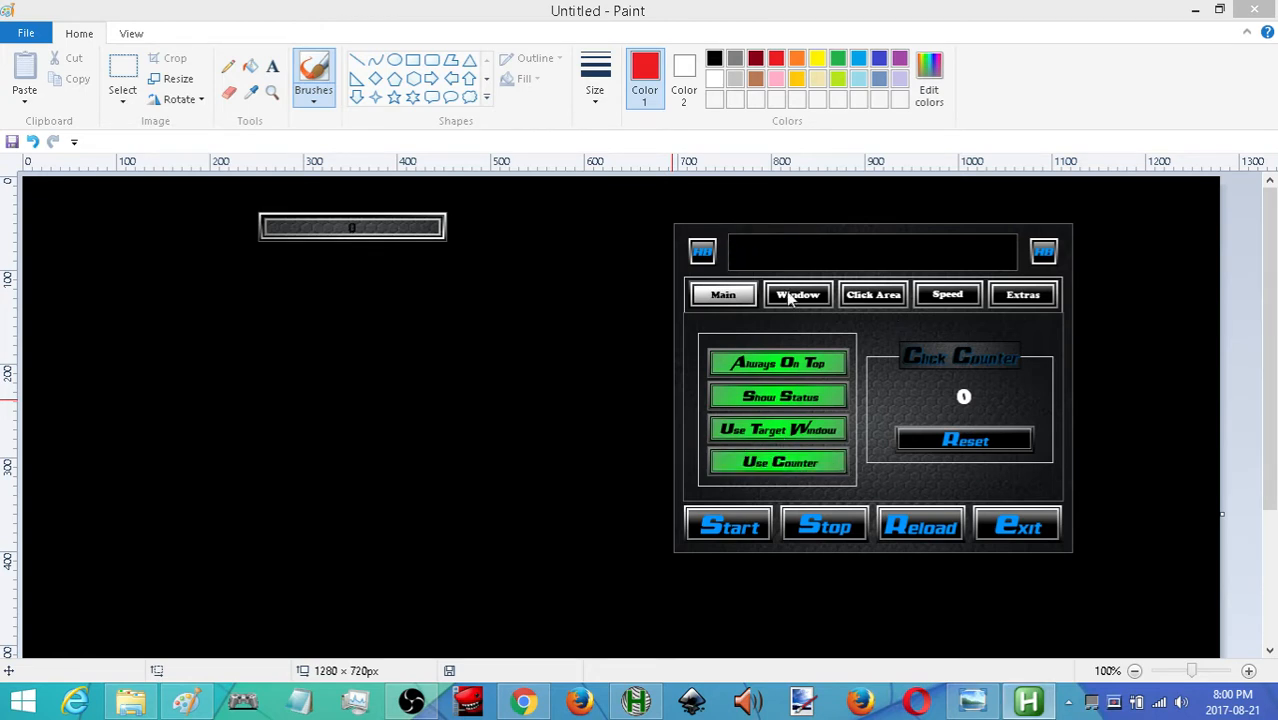
# Step: Set the target window to the Paint window 'Untitled - Paint'
pyautogui.click(796, 294)
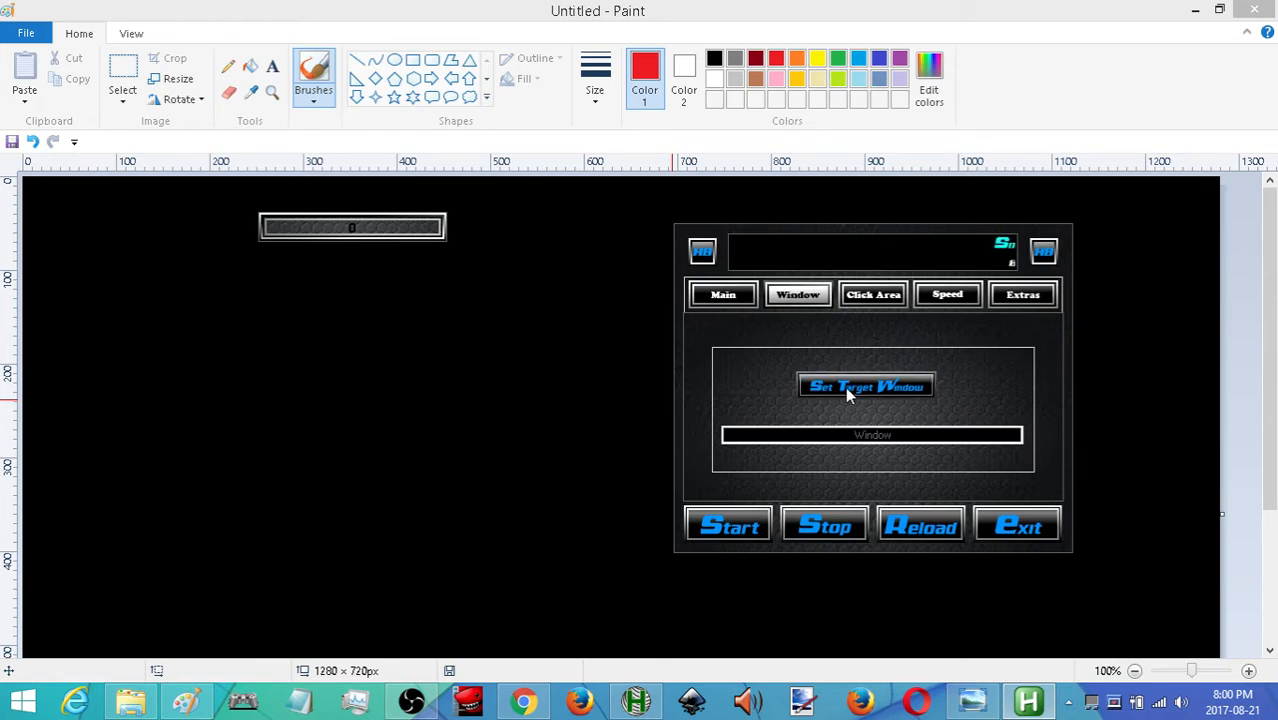
pyautogui.click(864, 386)
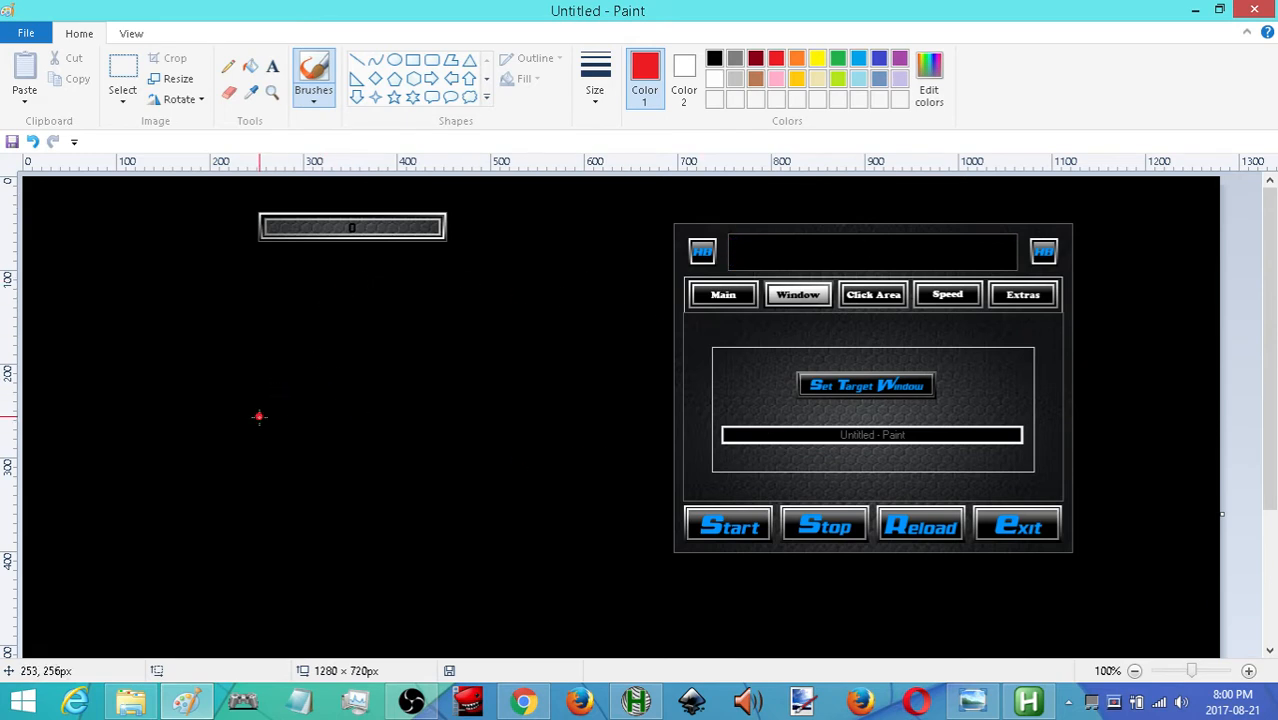
pyautogui.moveTo(528, 504)
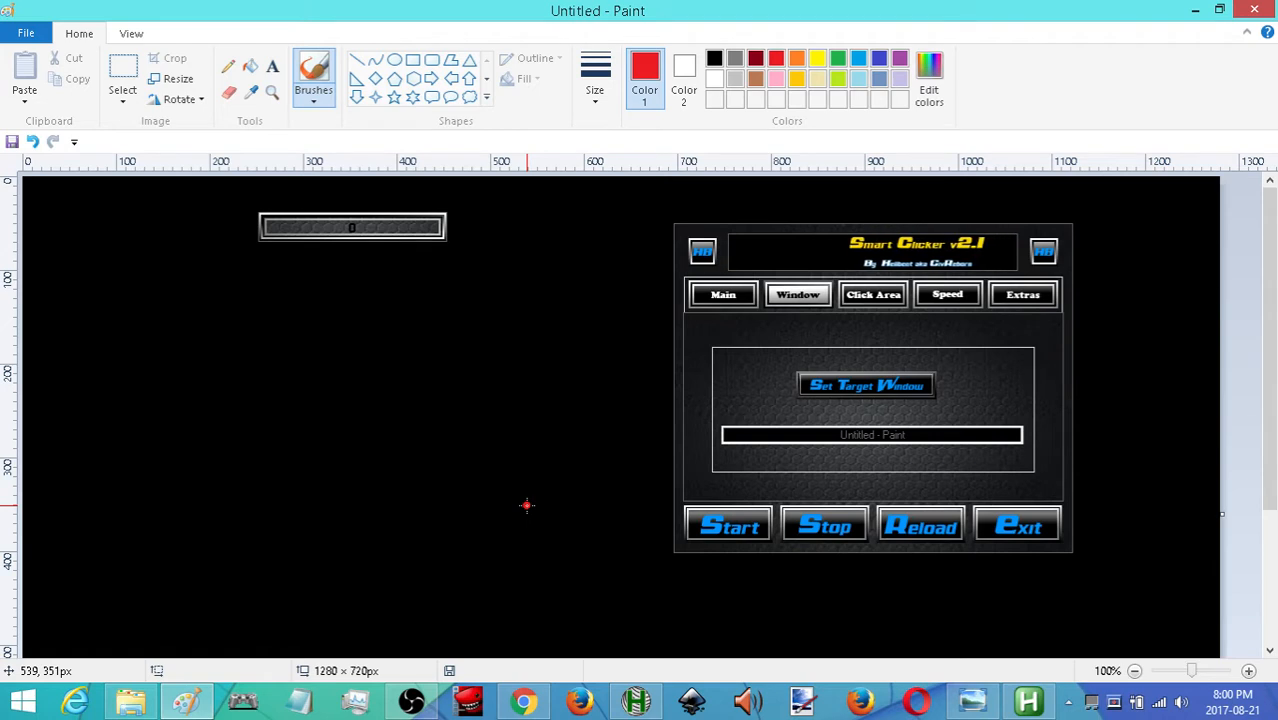
pyautogui.click(872, 294)
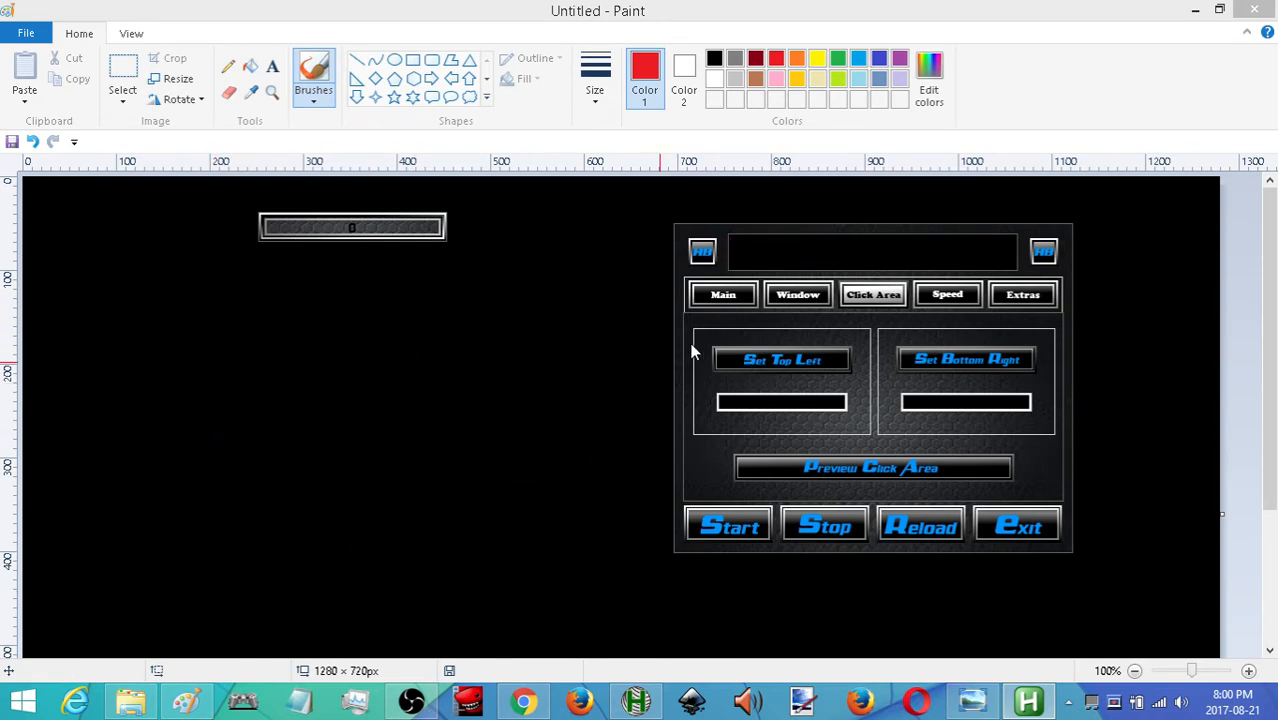
pyautogui.moveTo(782, 360)
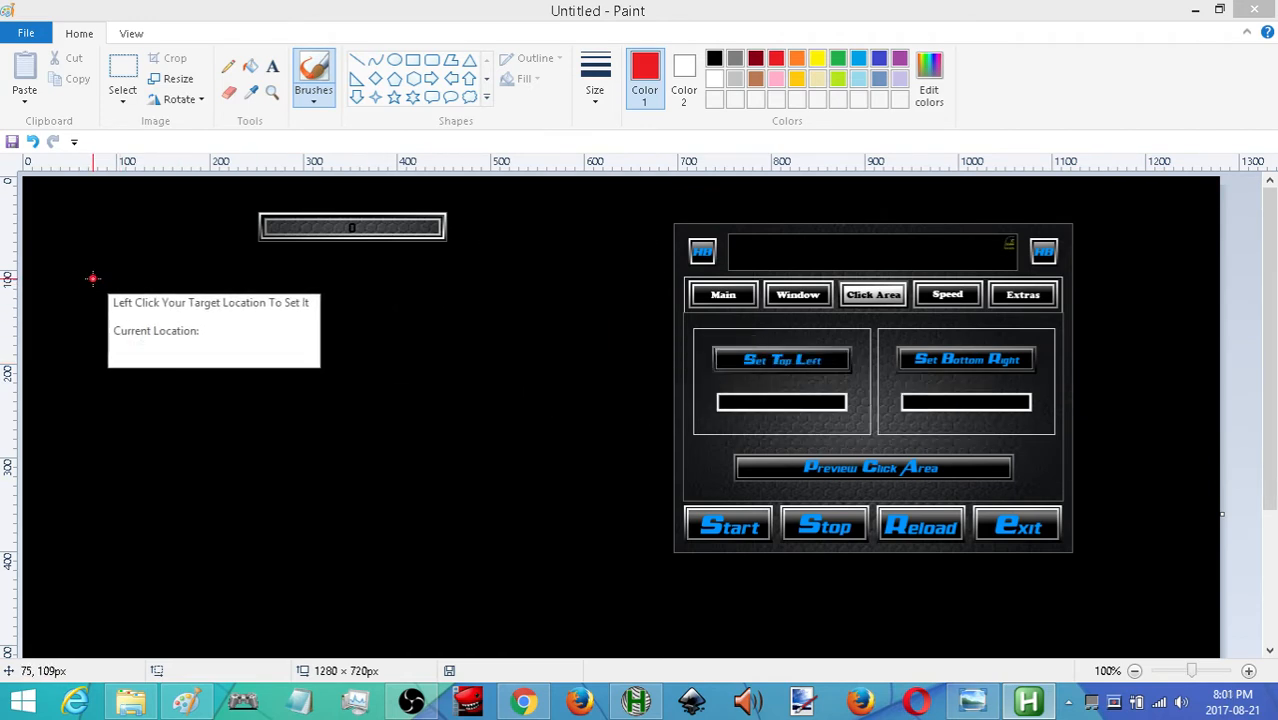
# Step: Mark the click area's top-left and bottom-right corners on the Paint canvas
pyautogui.click(510, 508)
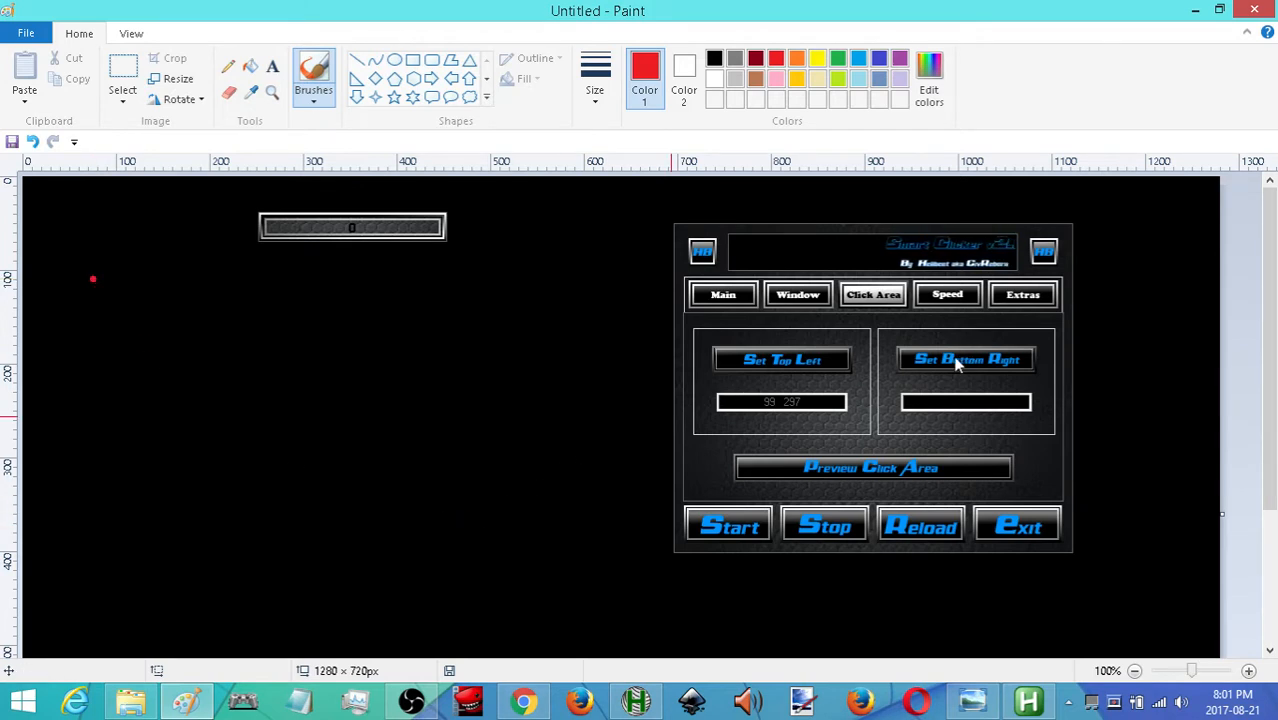
pyautogui.click(964, 360)
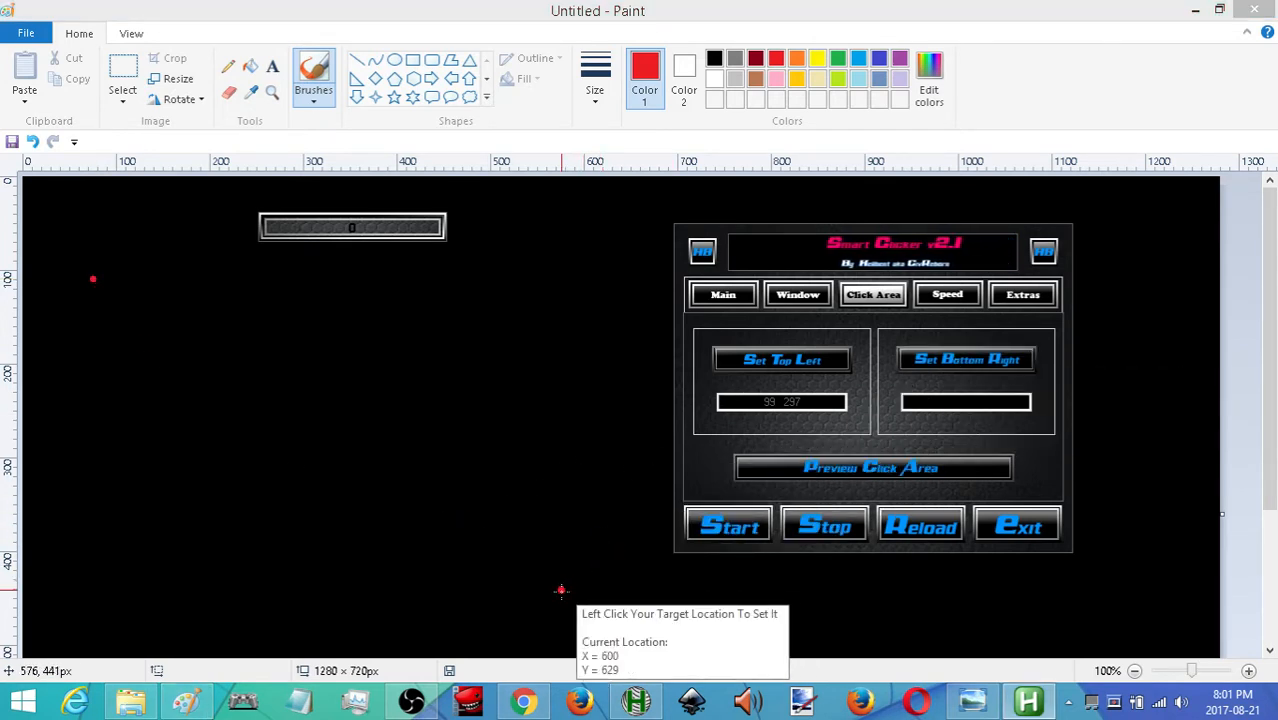
pyautogui.click(596, 560)
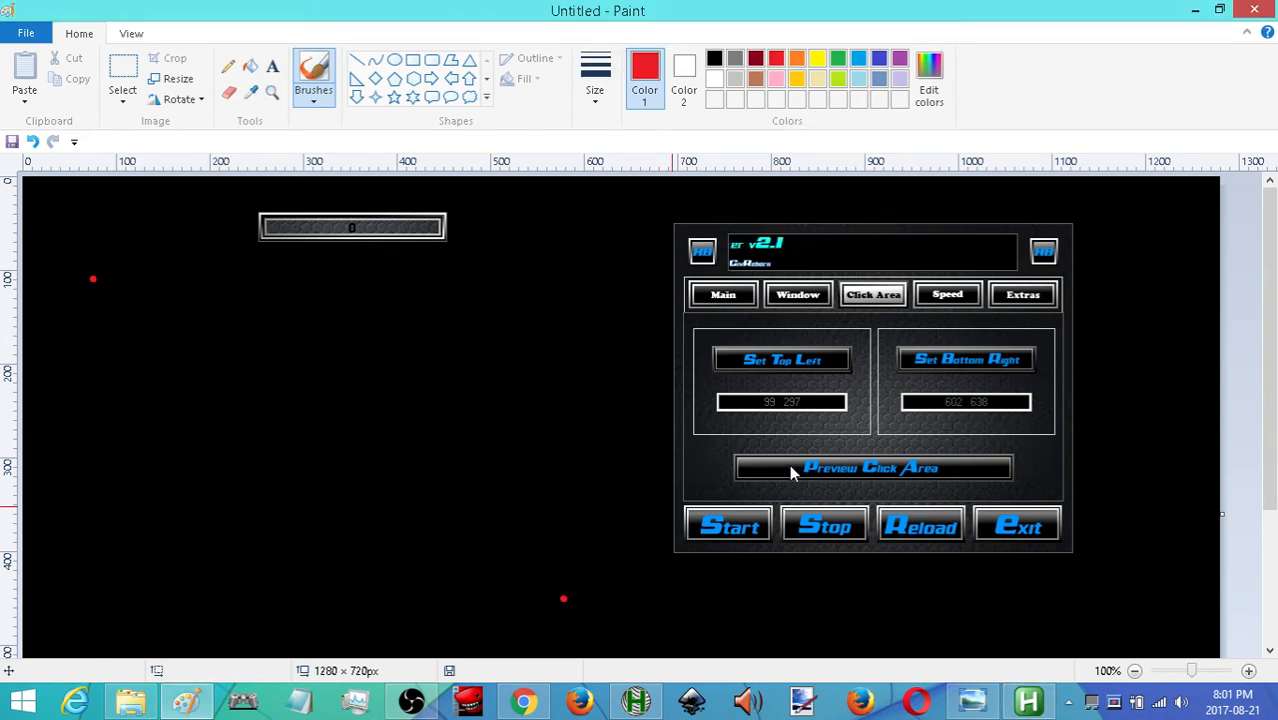
pyautogui.click(872, 468)
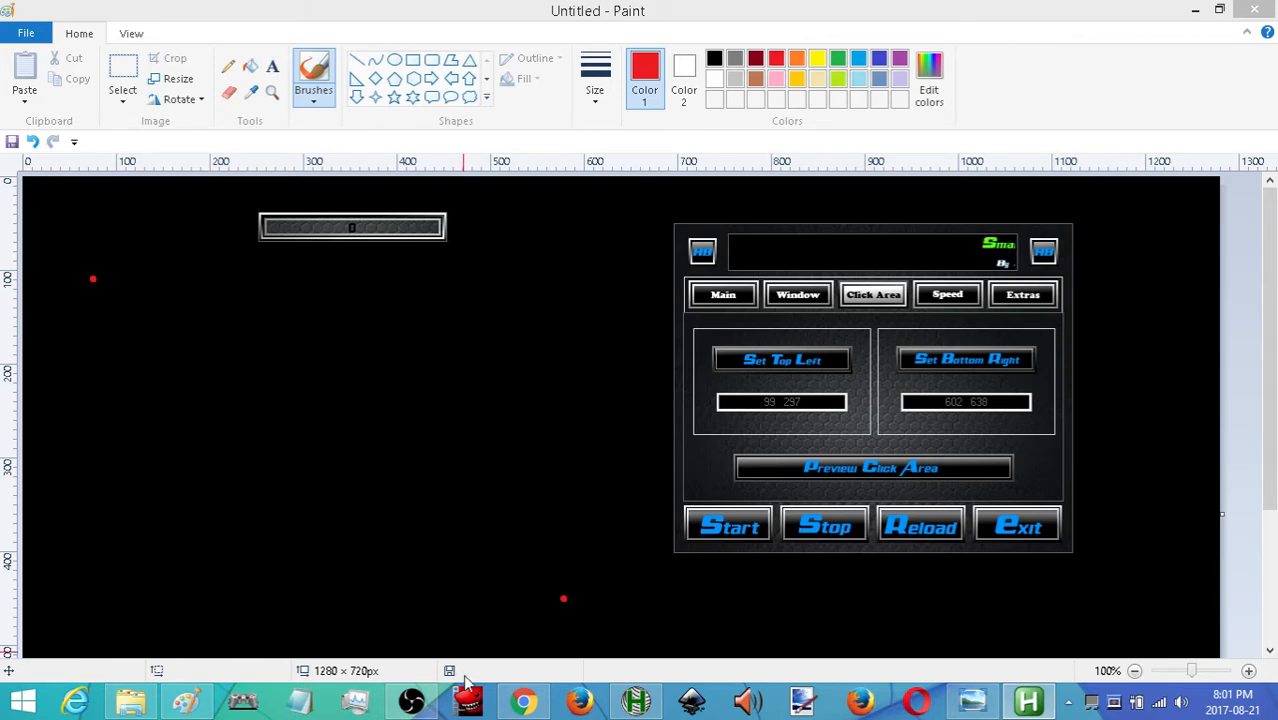
pyautogui.moveTo(470, 628)
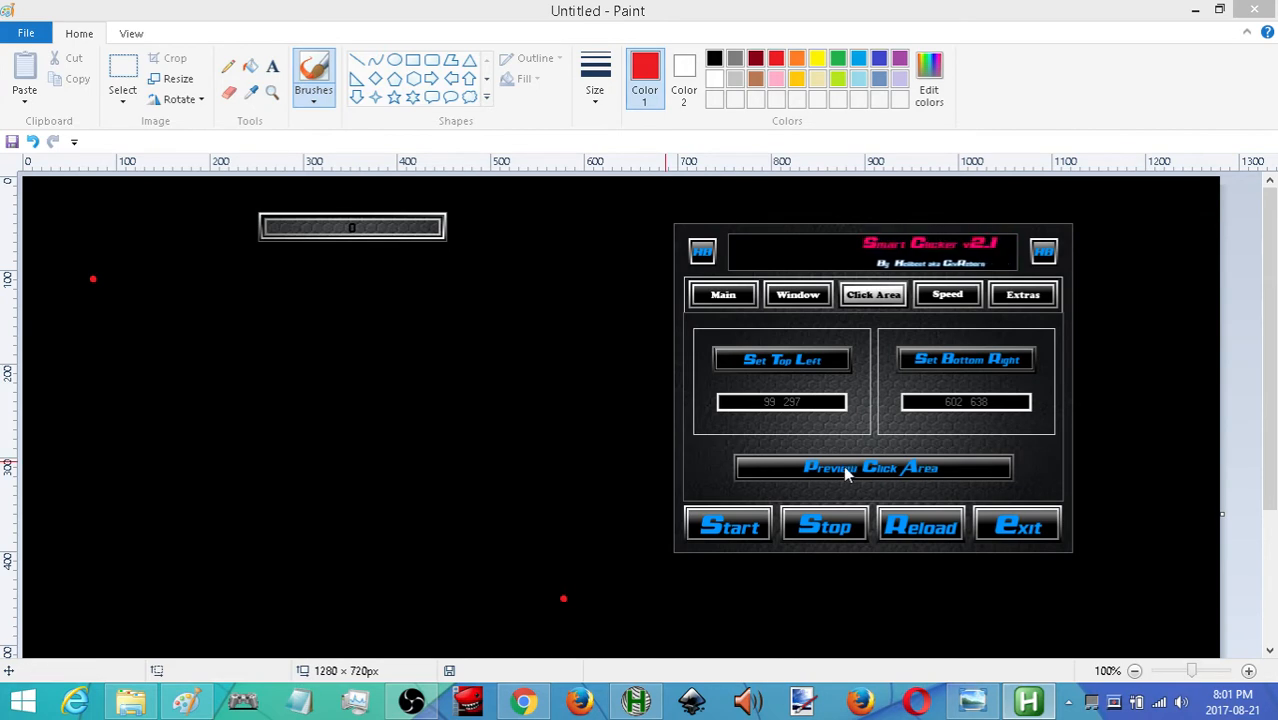
pyautogui.click(872, 468)
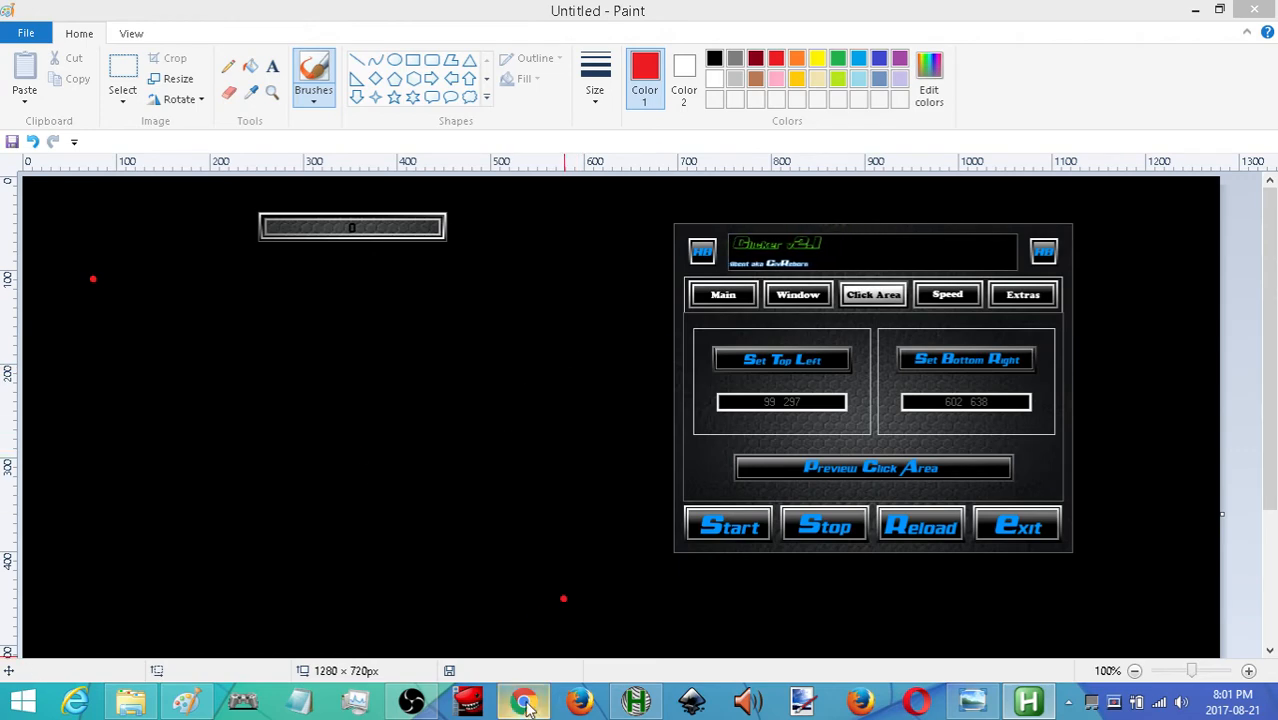
pyautogui.click(524, 700)
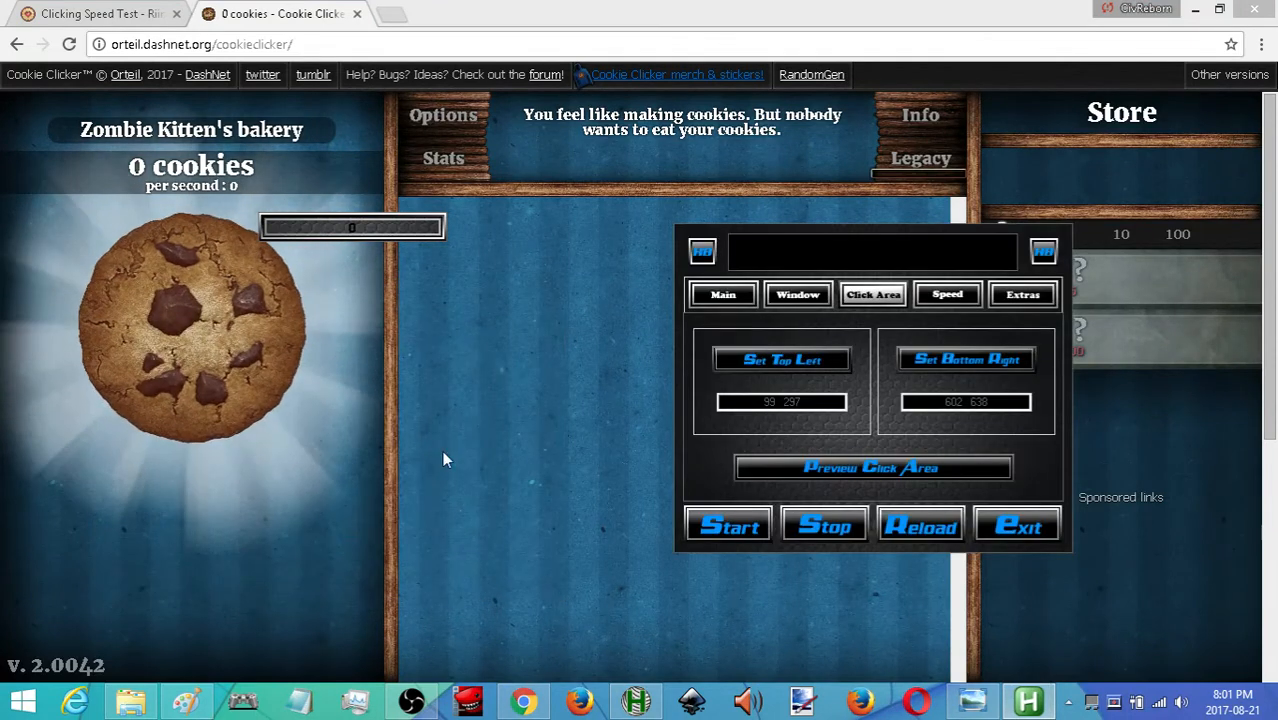
pyautogui.moveTo(380, 556)
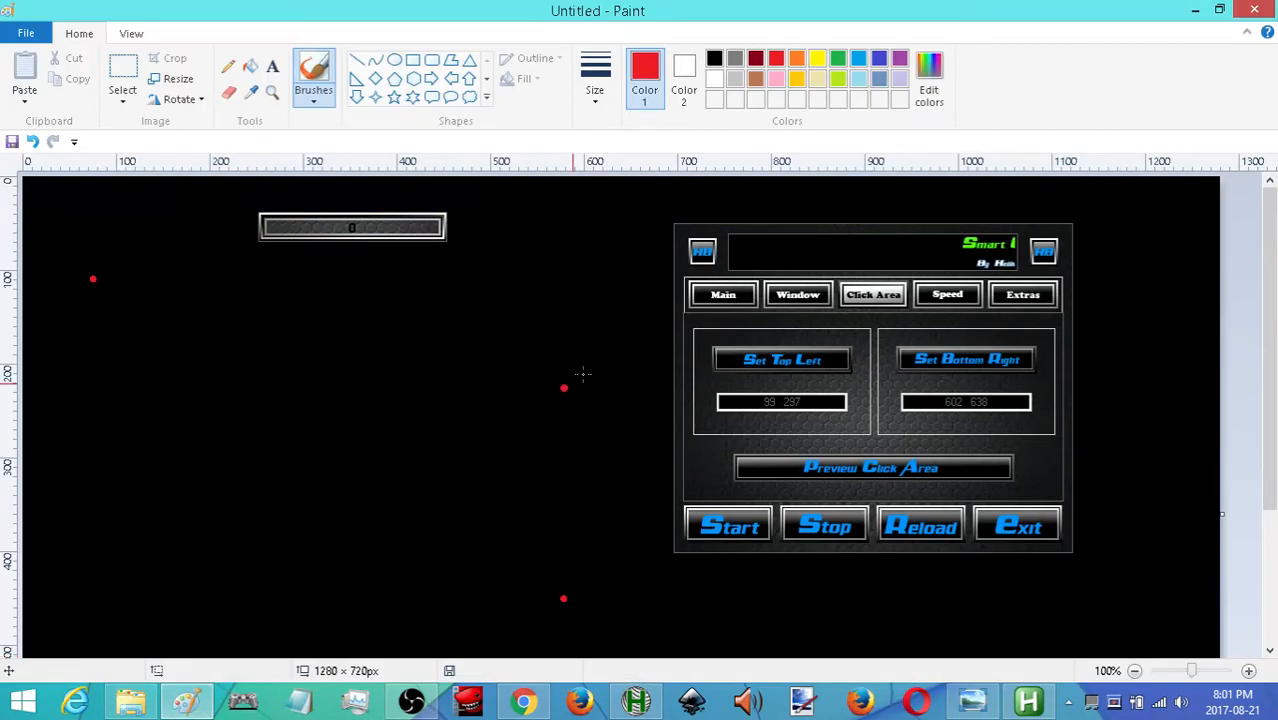
pyautogui.click(948, 294)
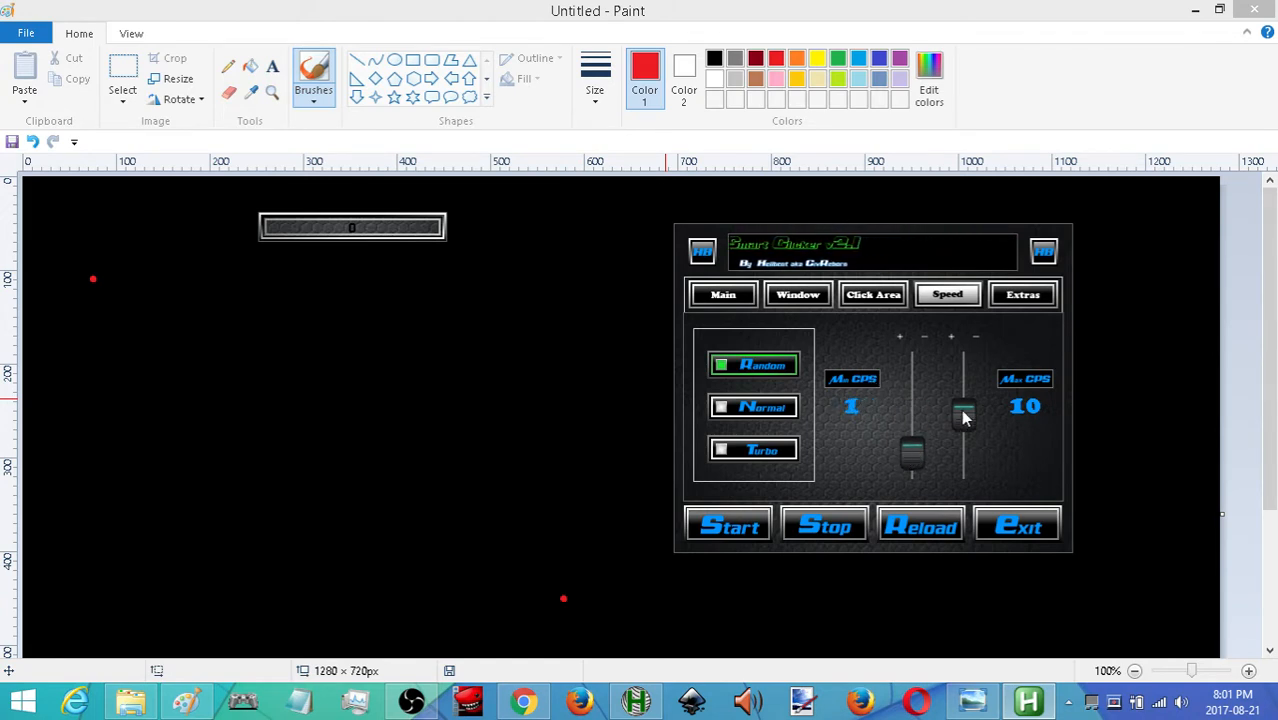
# Step: Raise the random mode's maximum speed to 20 clicks per second
pyautogui.moveTo(964, 408); pyautogui.dragTo(964, 368)
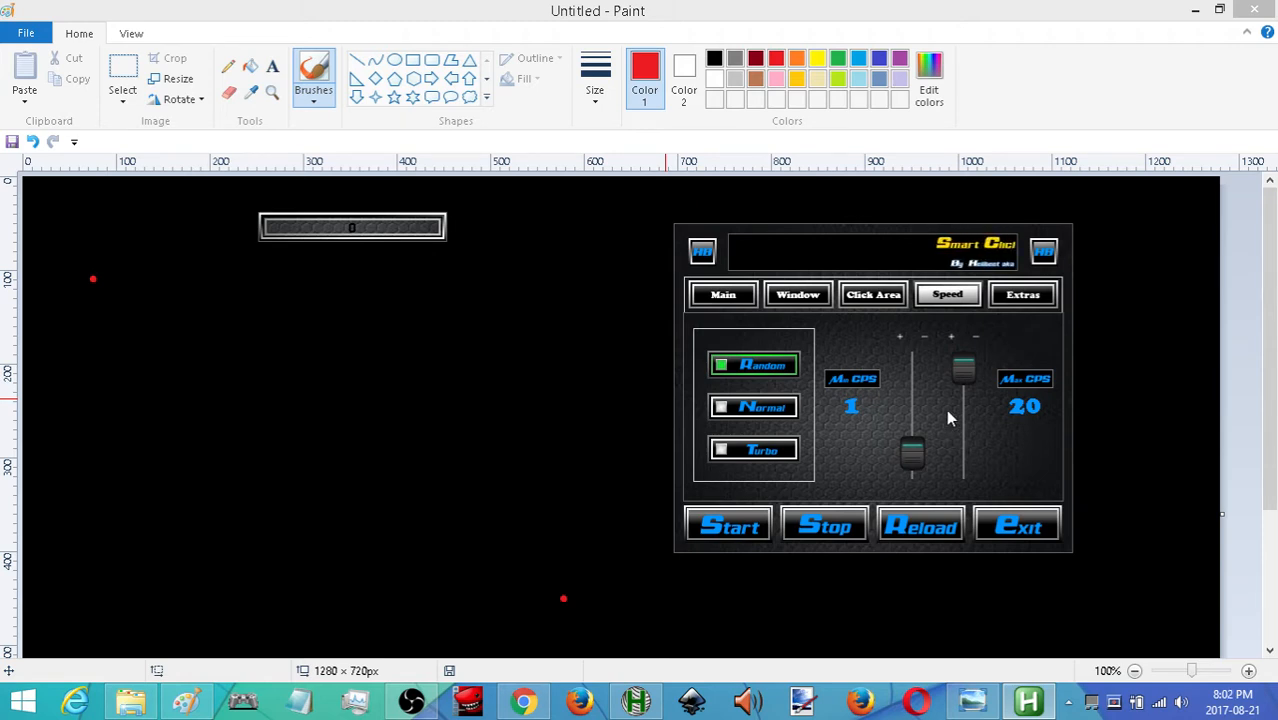
pyautogui.click(1022, 294)
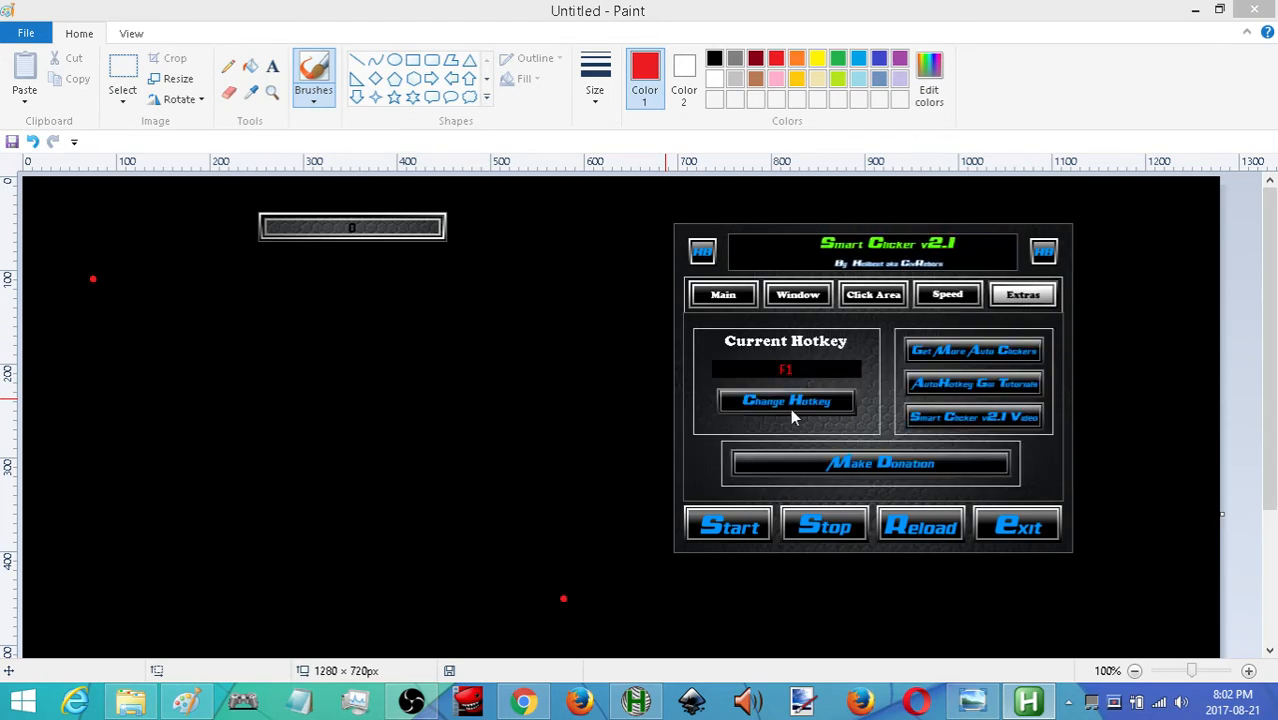
# Step: Preview the click area again, then bring up the Change Hotkey prompt from Extras
pyautogui.click(784, 400)
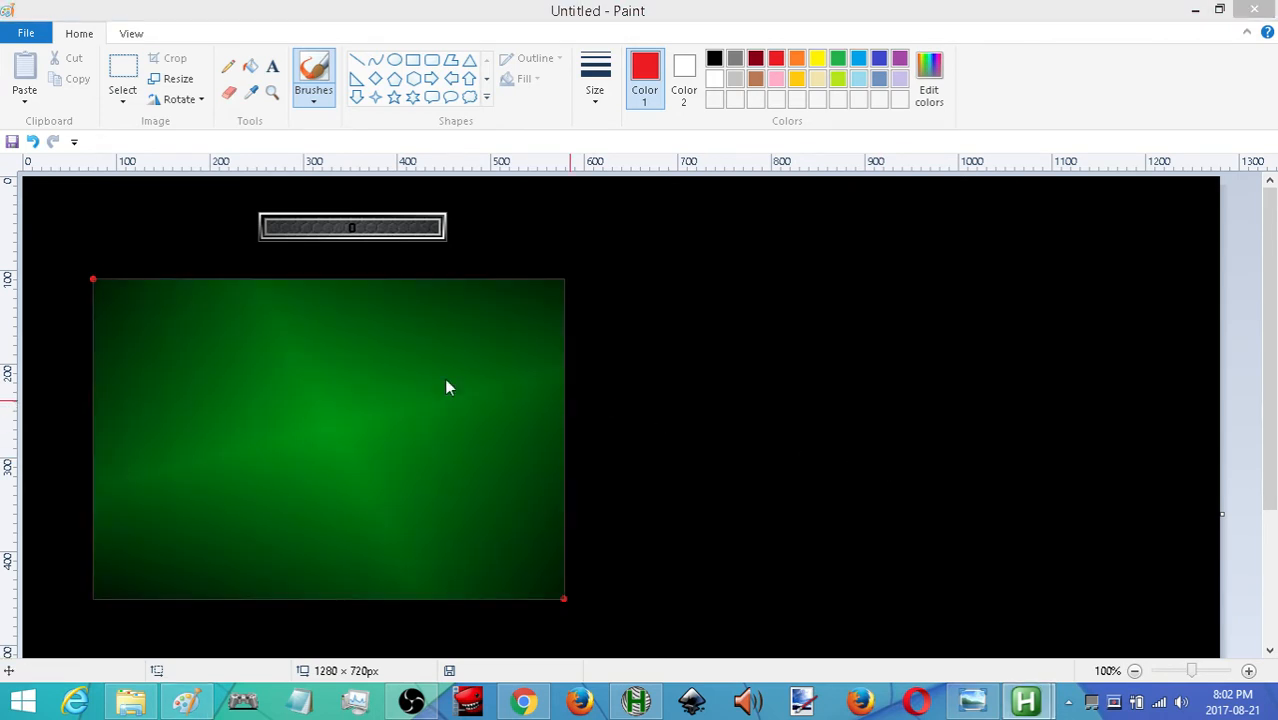
pyautogui.moveTo(308, 510)
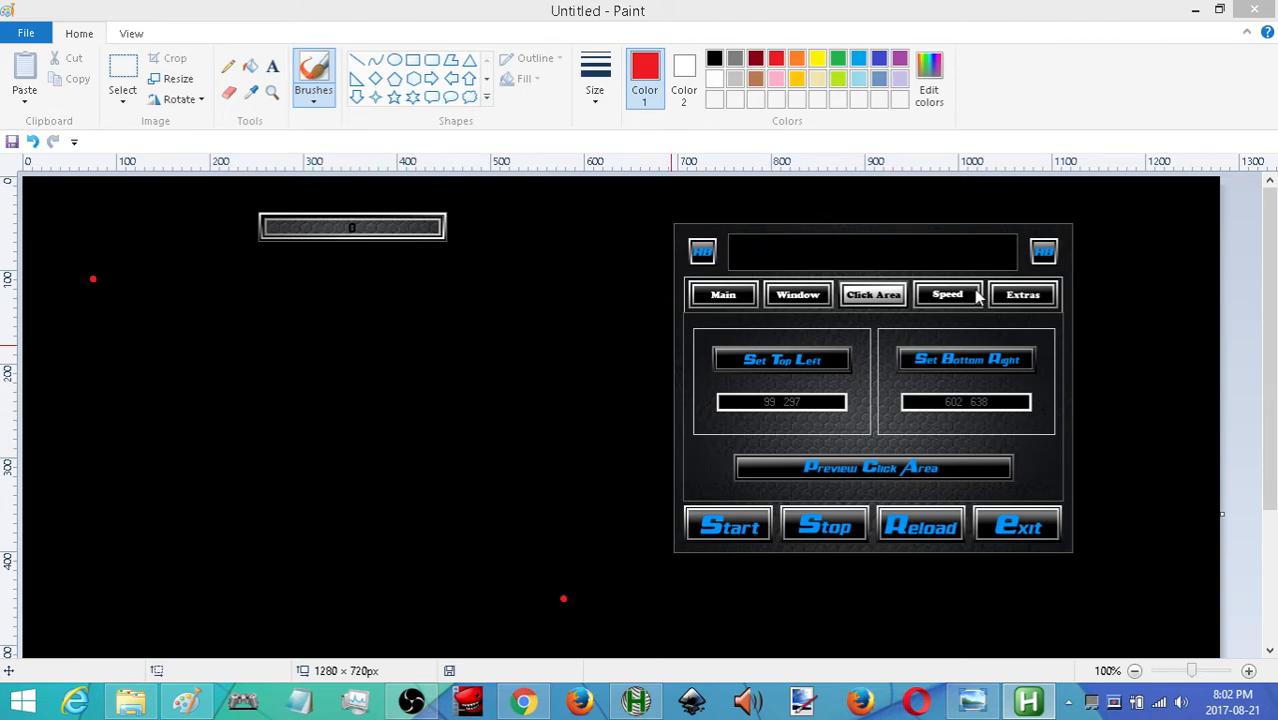
pyautogui.click(1022, 294)
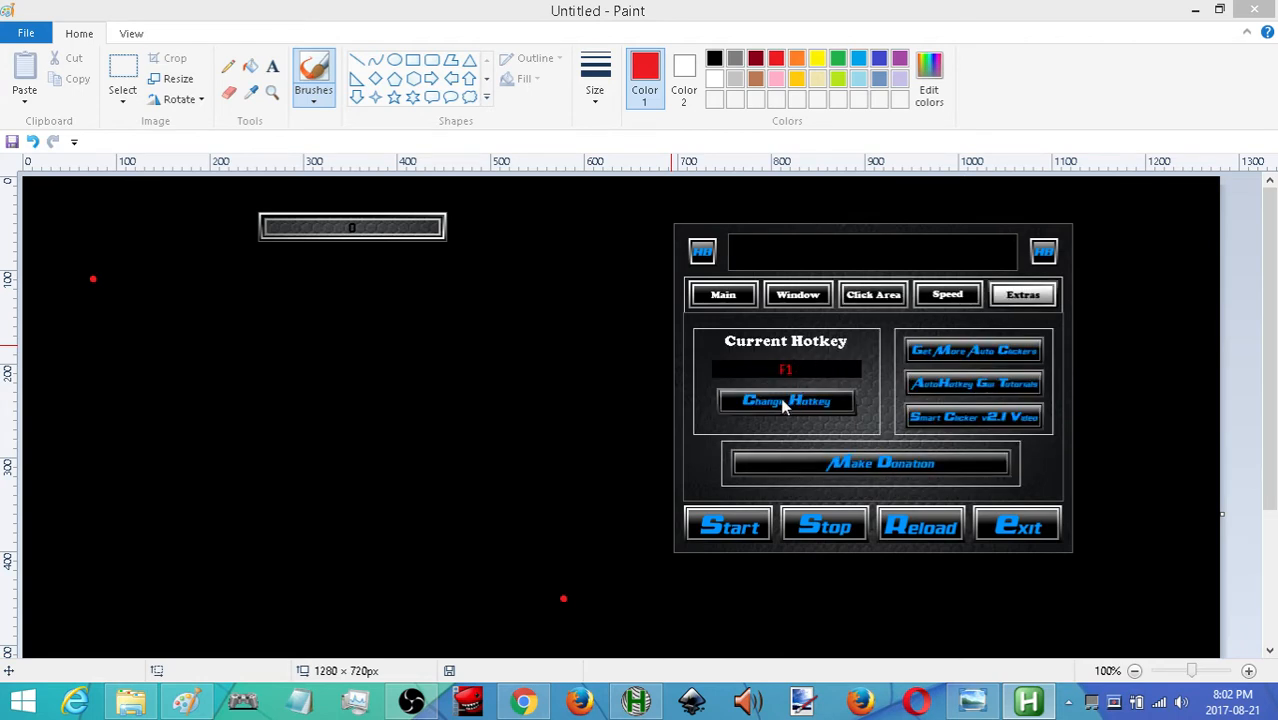
pyautogui.click(784, 400)
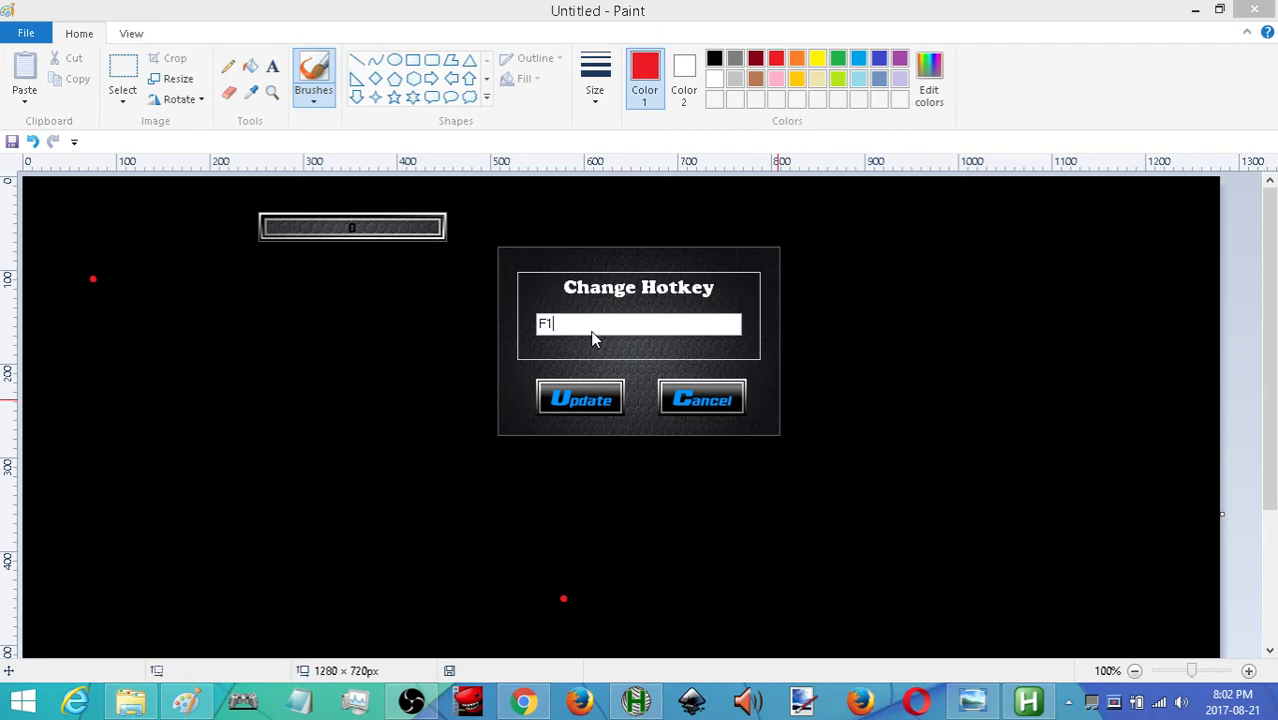
# Step: Update the start/stop hotkey to Ctrl, then change it again to the letter A
pyautogui.press('Ctrl')
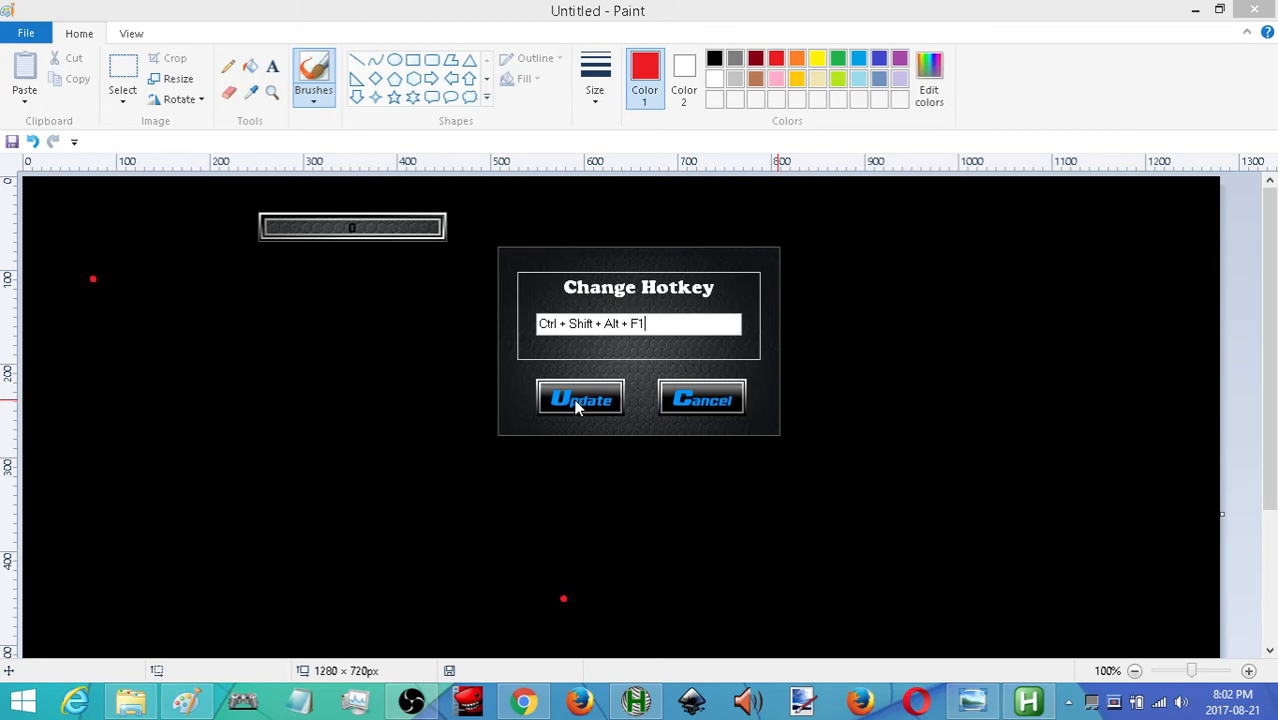
pyautogui.click(580, 398)
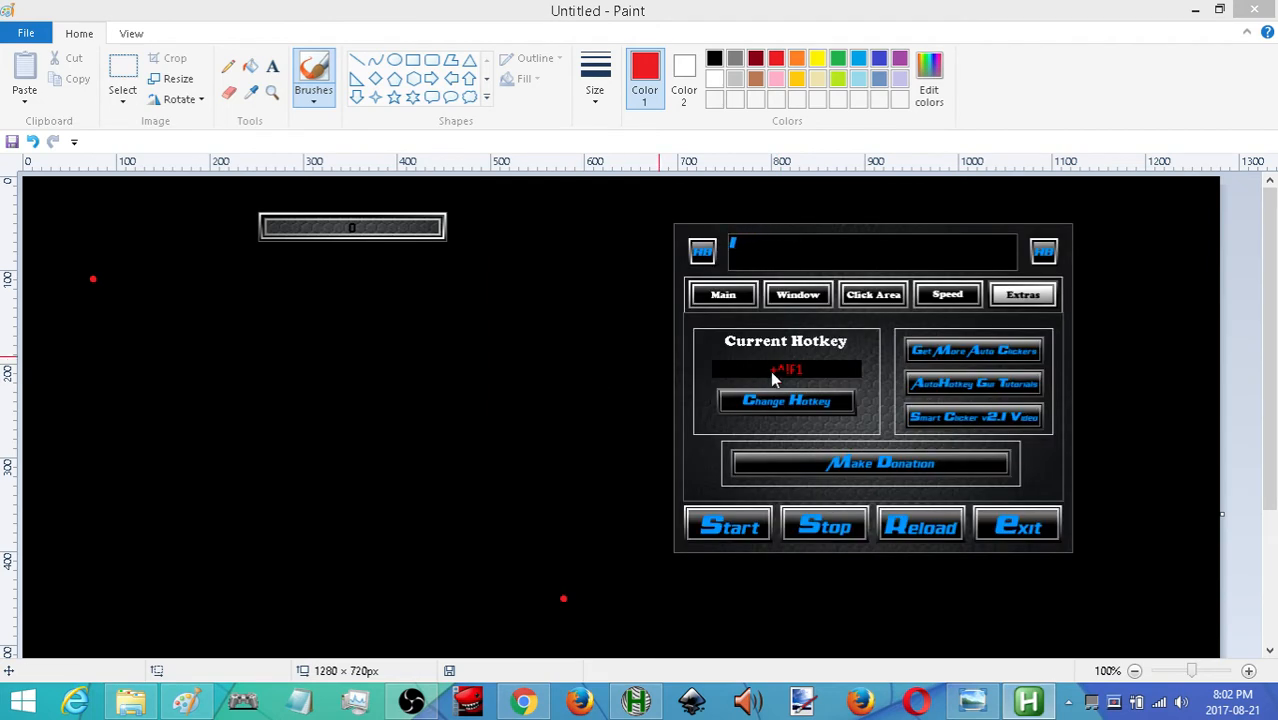
pyautogui.click(788, 400)
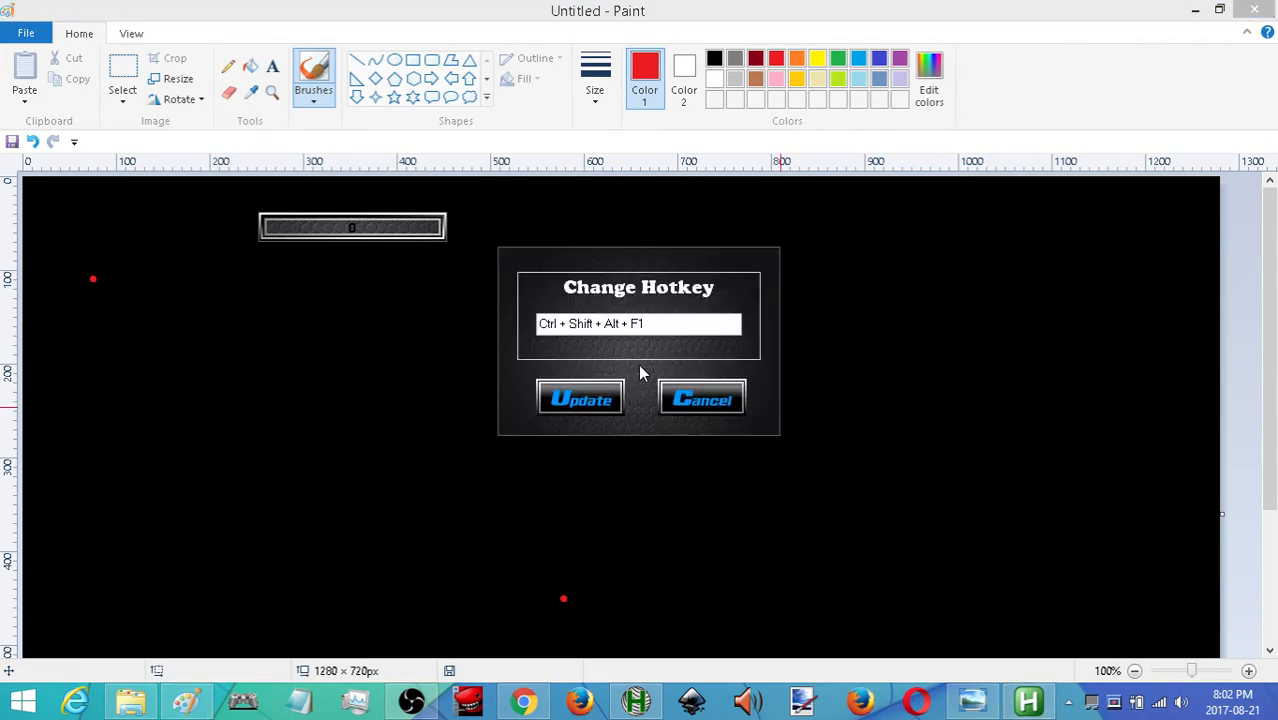
pyautogui.write('A')
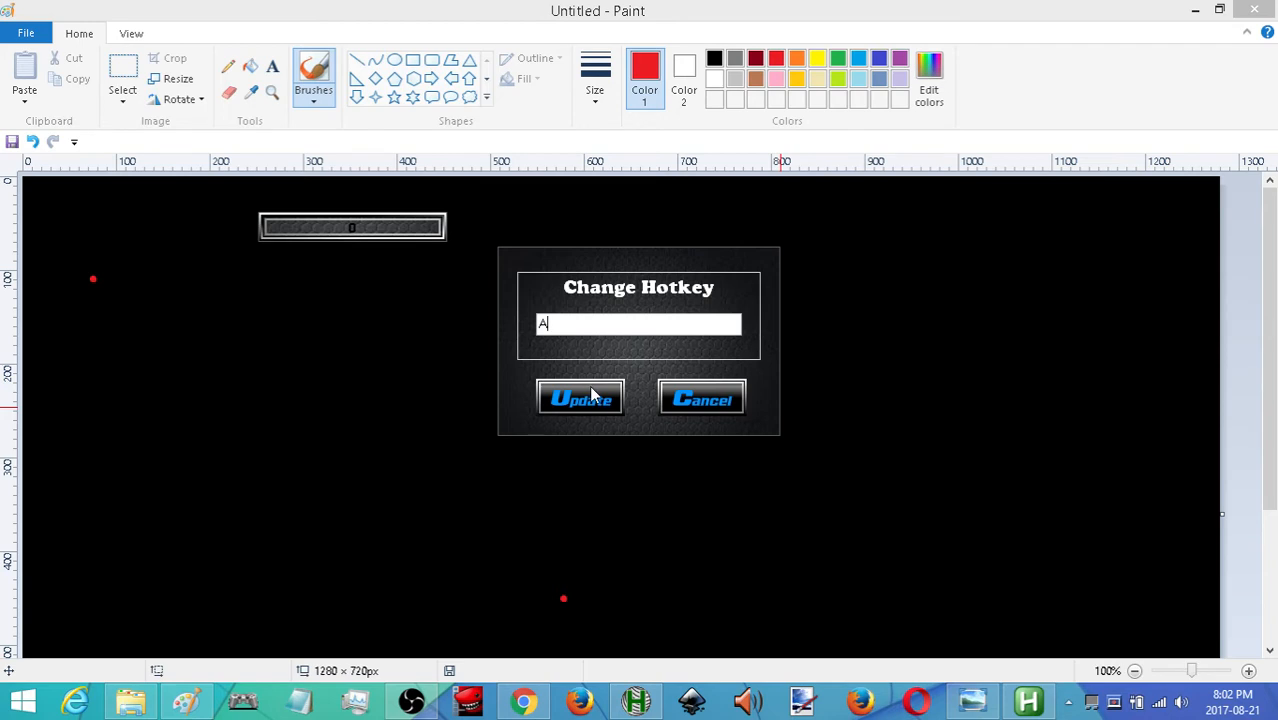
pyautogui.click(580, 398)
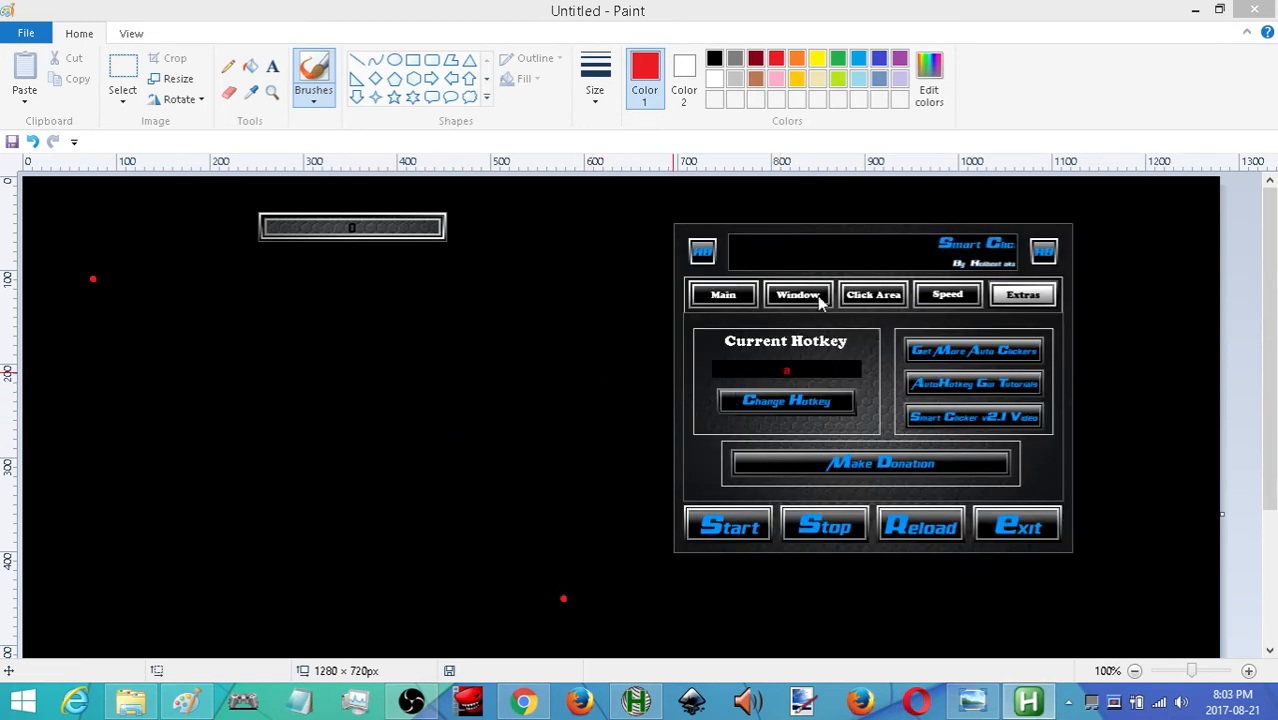
# Step: Return to the Speed settings and preview the click area on the canvas
pyautogui.click(722, 294)
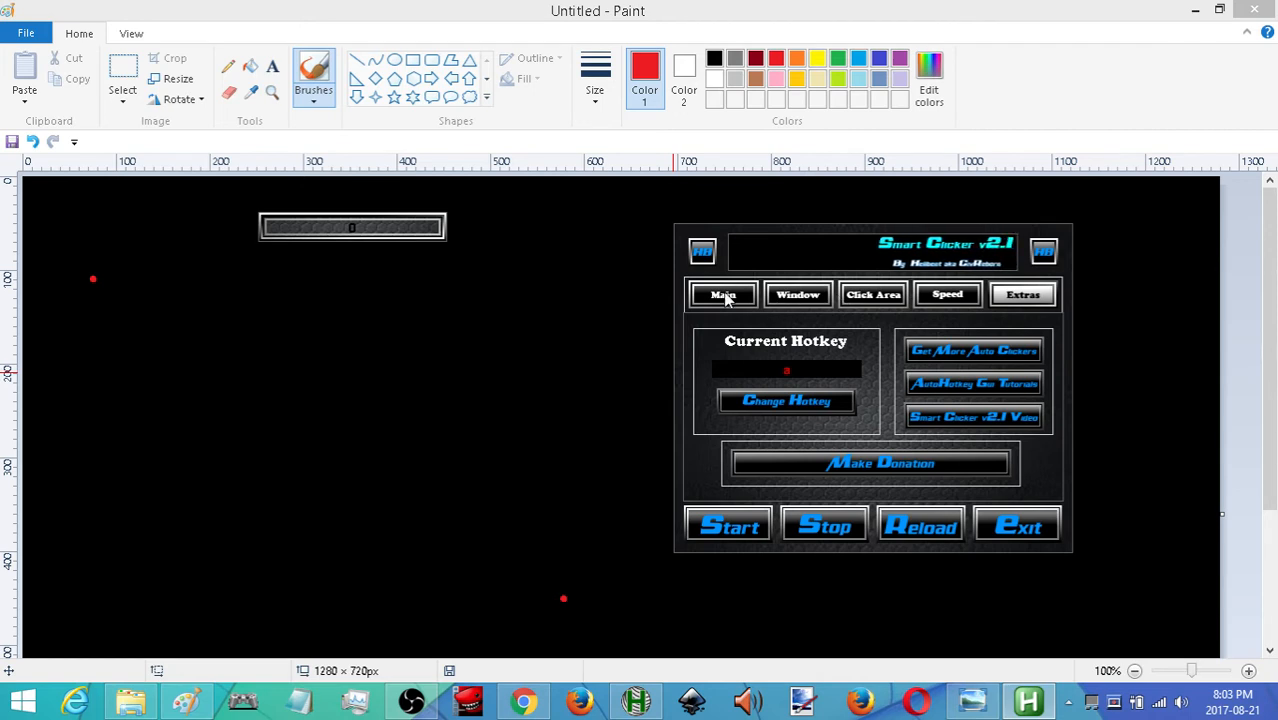
pyautogui.click(872, 294)
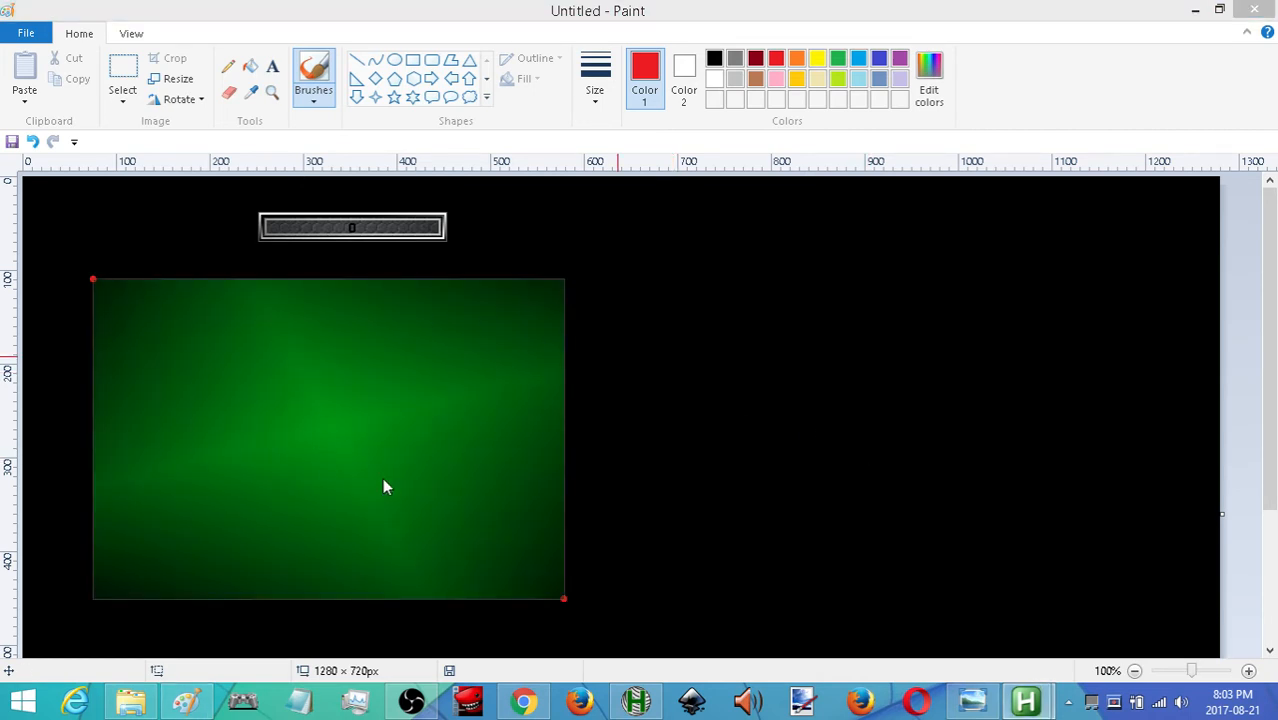
pyautogui.moveTo(868, 270)
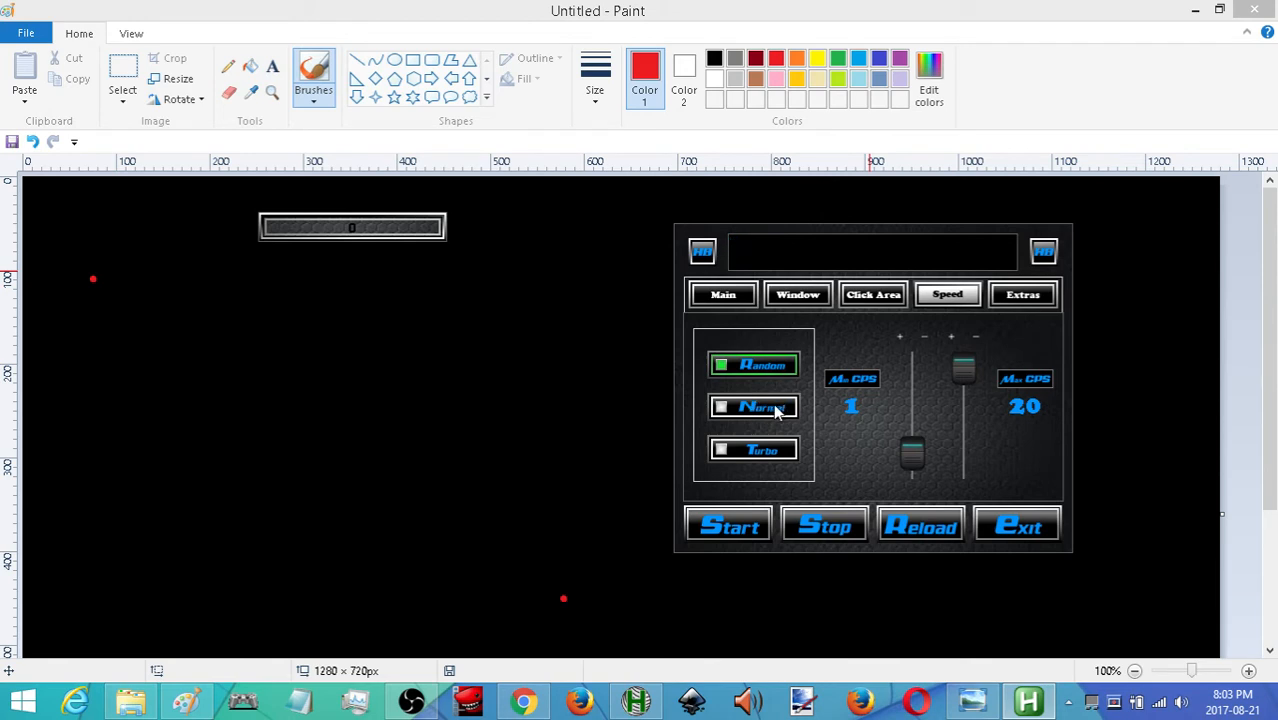
# Step: Switch to Normal mode and slide the click delay up to 330 ms, ending at minimum
pyautogui.click(752, 408)
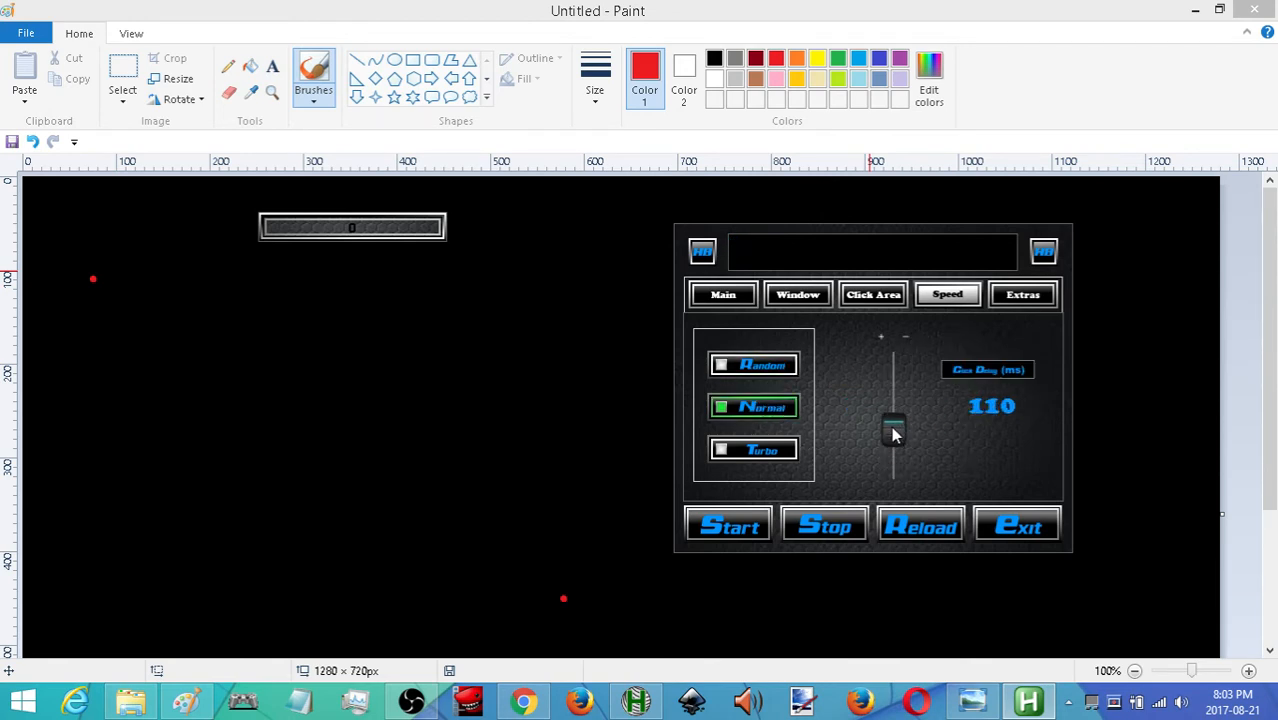
pyautogui.moveTo(892, 424); pyautogui.dragTo(892, 460)
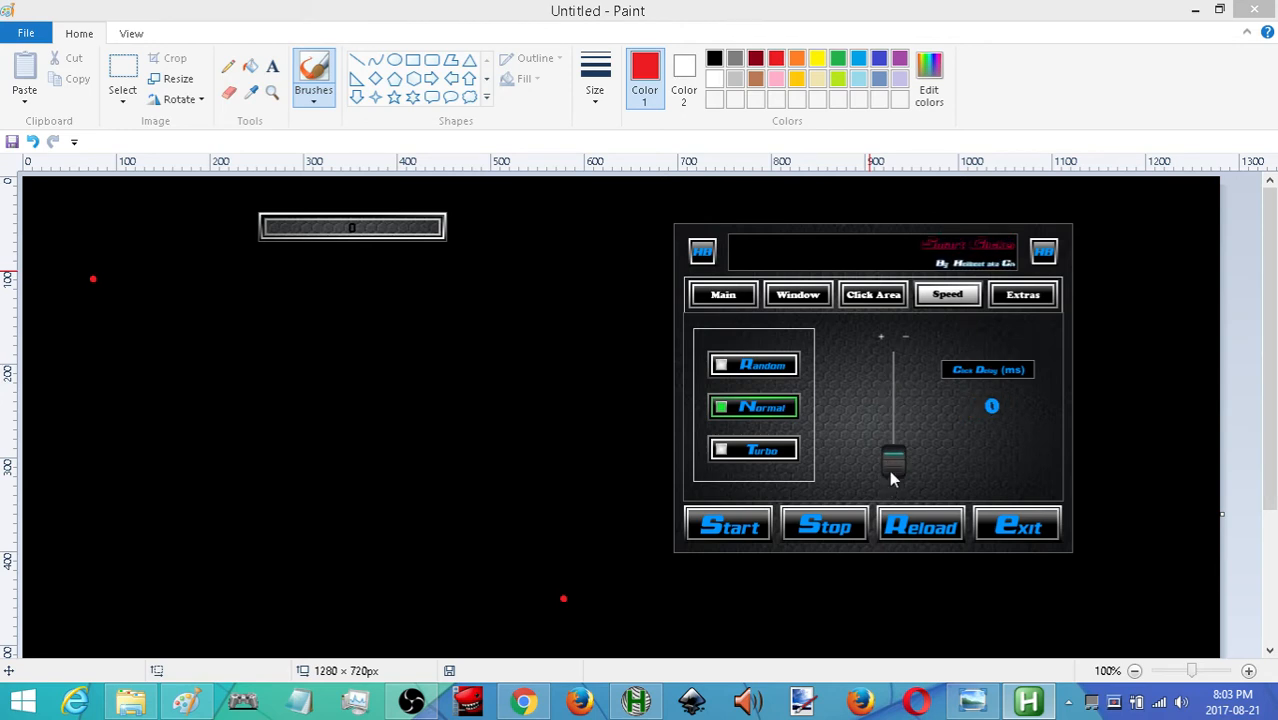
pyautogui.moveTo(892, 464); pyautogui.dragTo(892, 376)
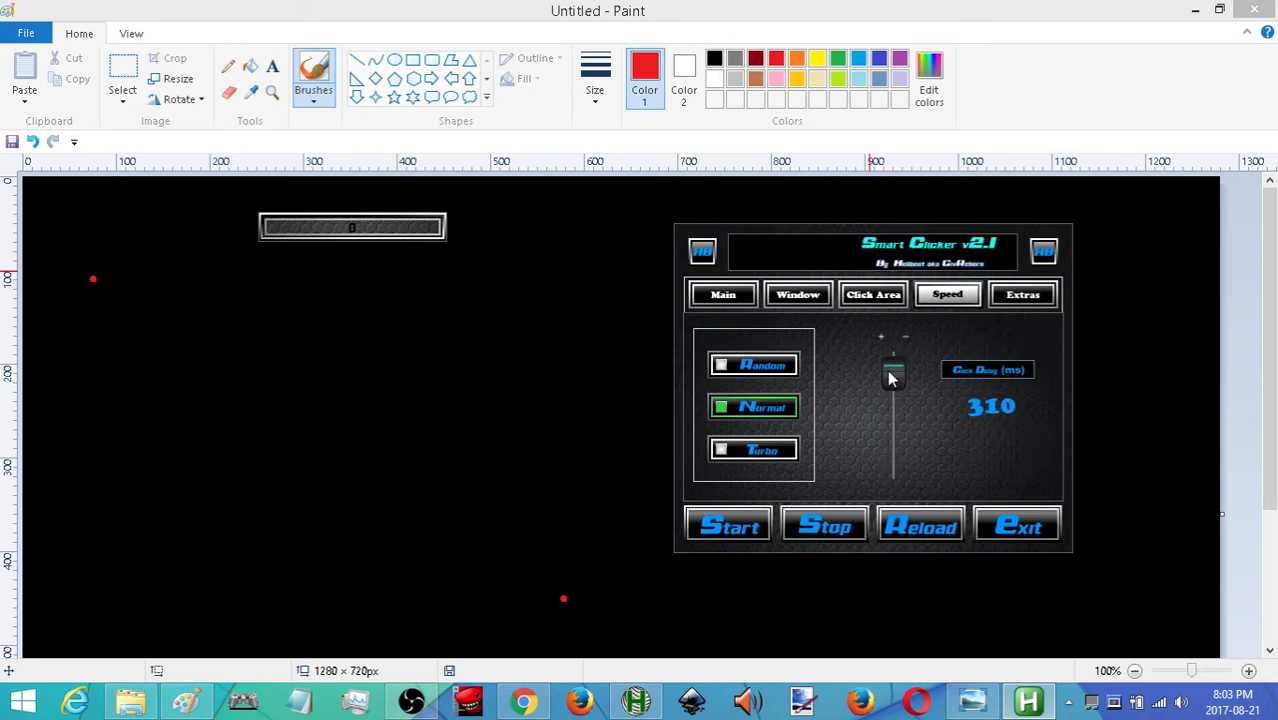
pyautogui.moveTo(892, 378); pyautogui.dragTo(892, 368)
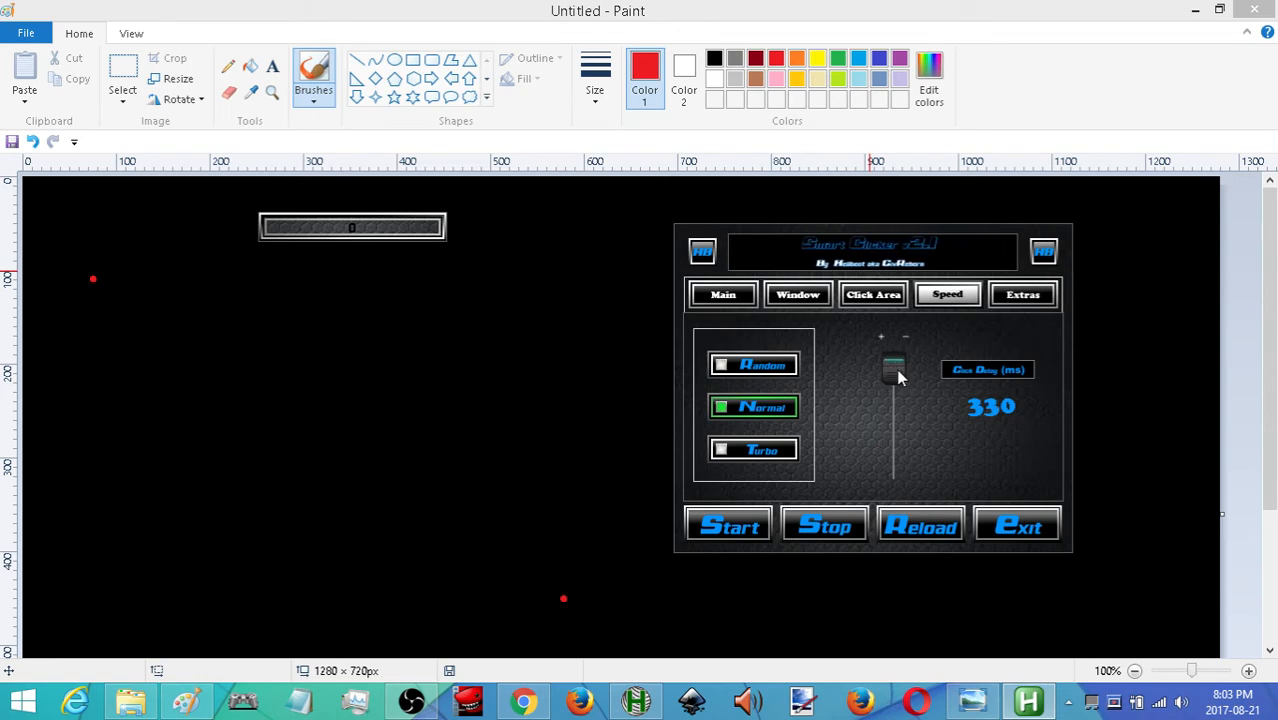
pyautogui.moveTo(892, 370); pyautogui.dragTo(892, 462)
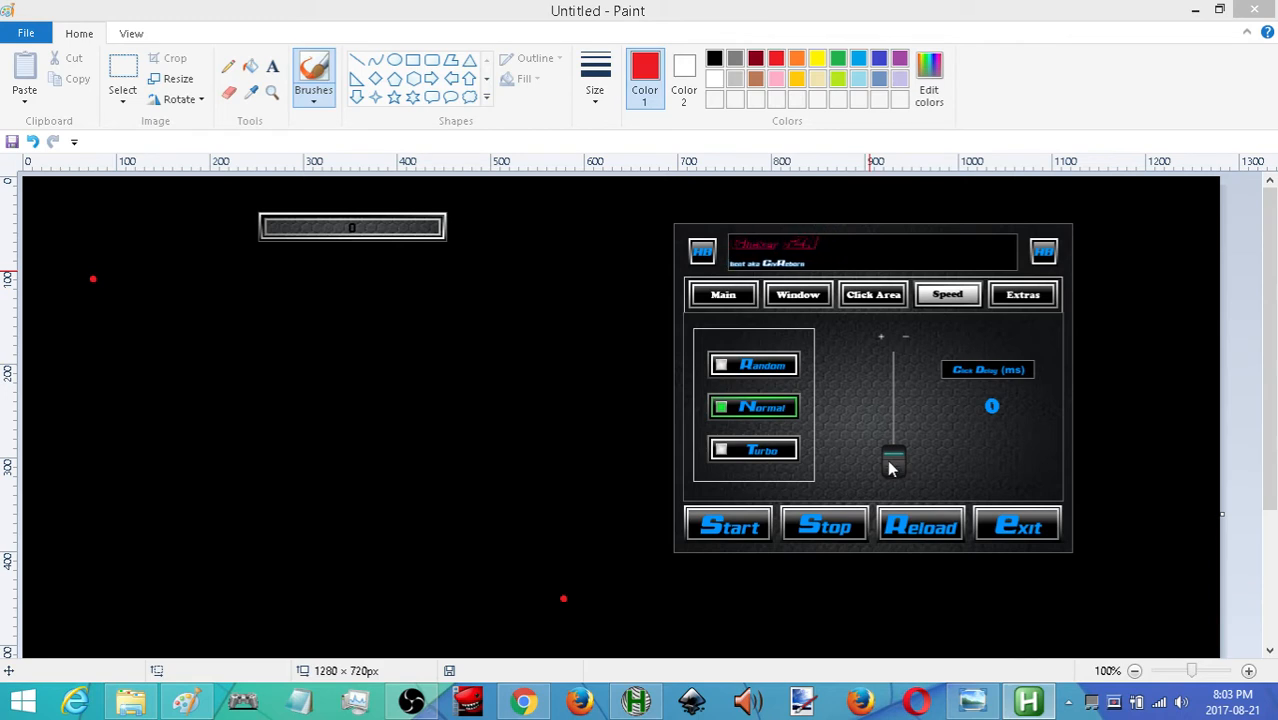
# Step: Select Turbo mode and raise the turbo speed to about 40
pyautogui.click(762, 448)
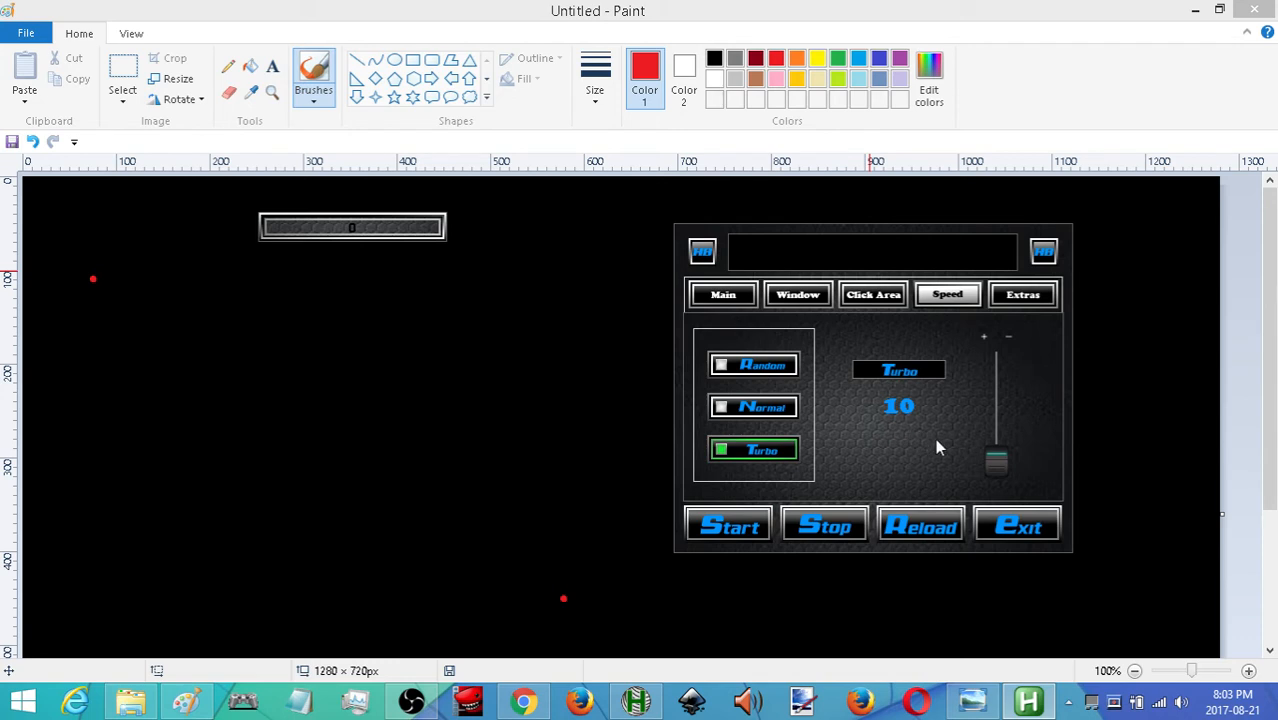
pyautogui.moveTo(958, 452)
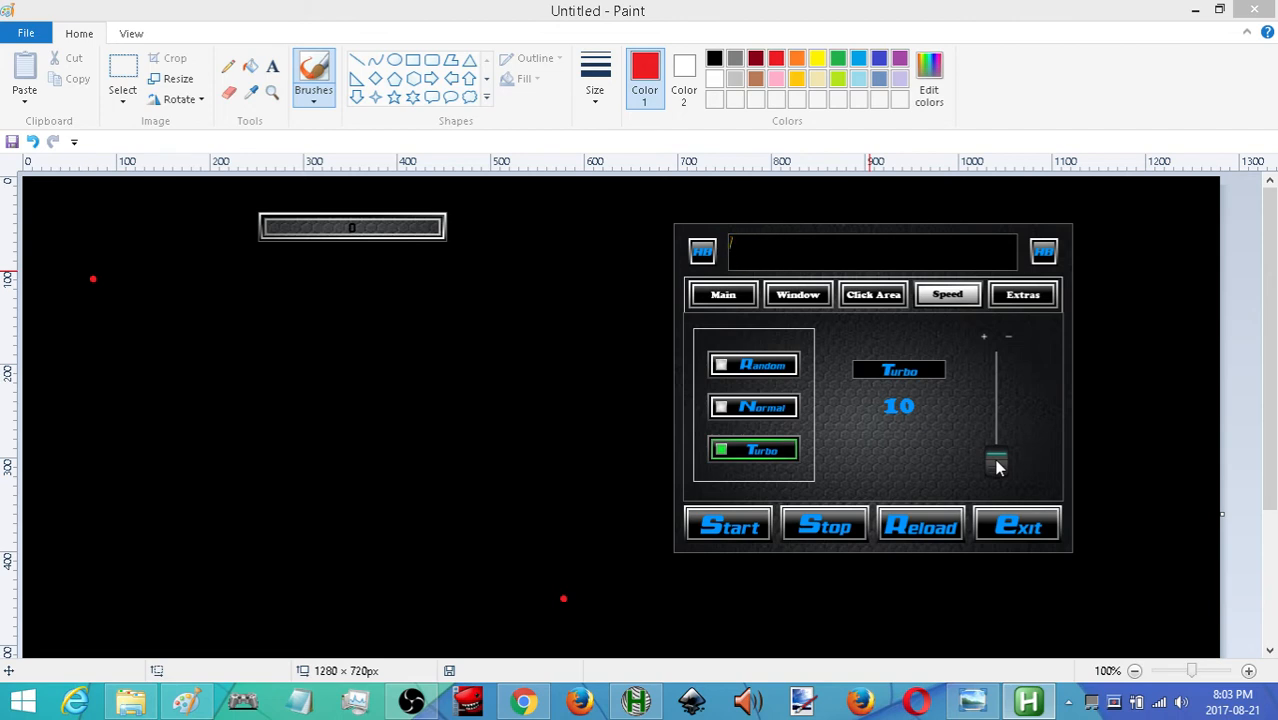
pyautogui.moveTo(996, 464); pyautogui.dragTo(996, 384)
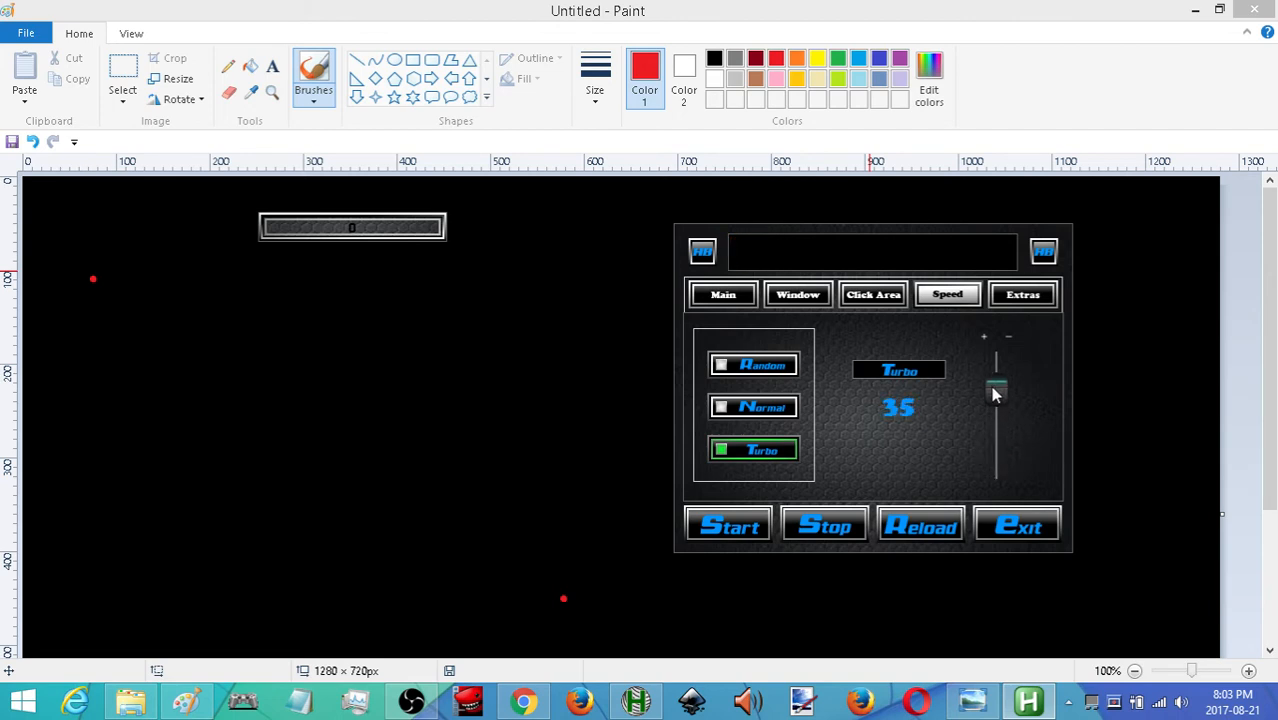
pyautogui.moveTo(996, 392); pyautogui.dragTo(996, 368)
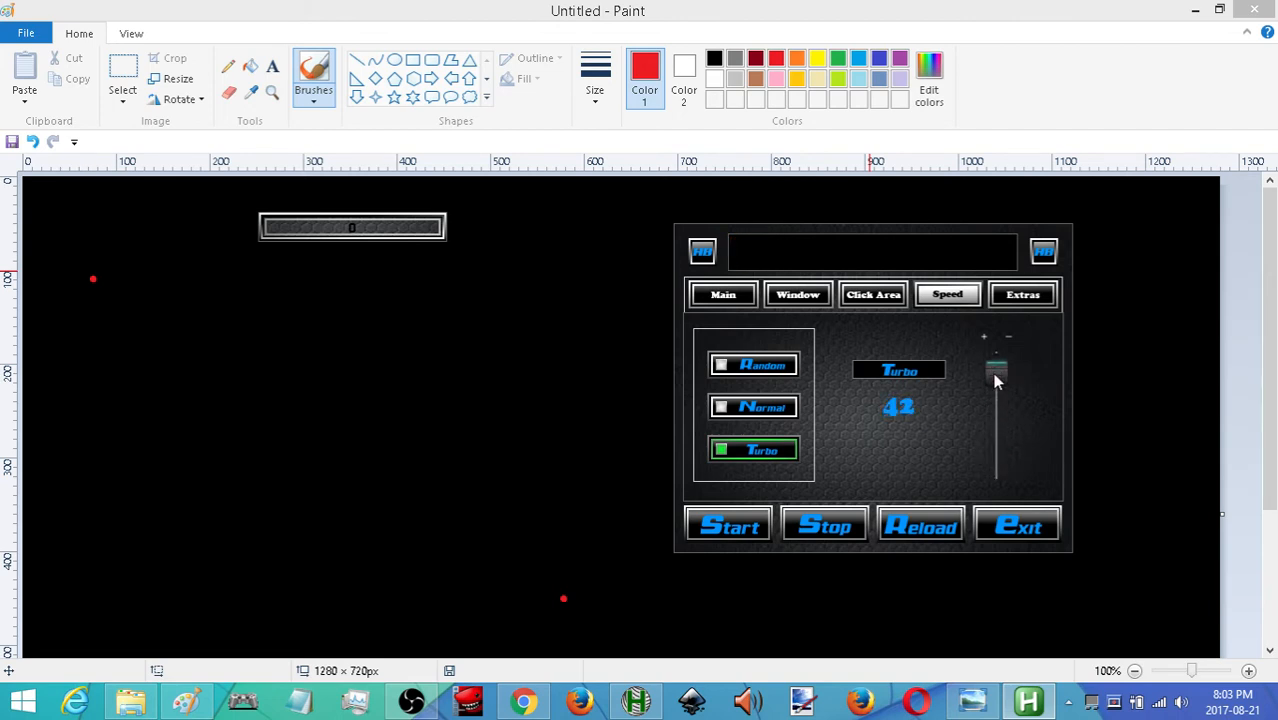
pyautogui.moveTo(996, 368); pyautogui.dragTo(996, 378)
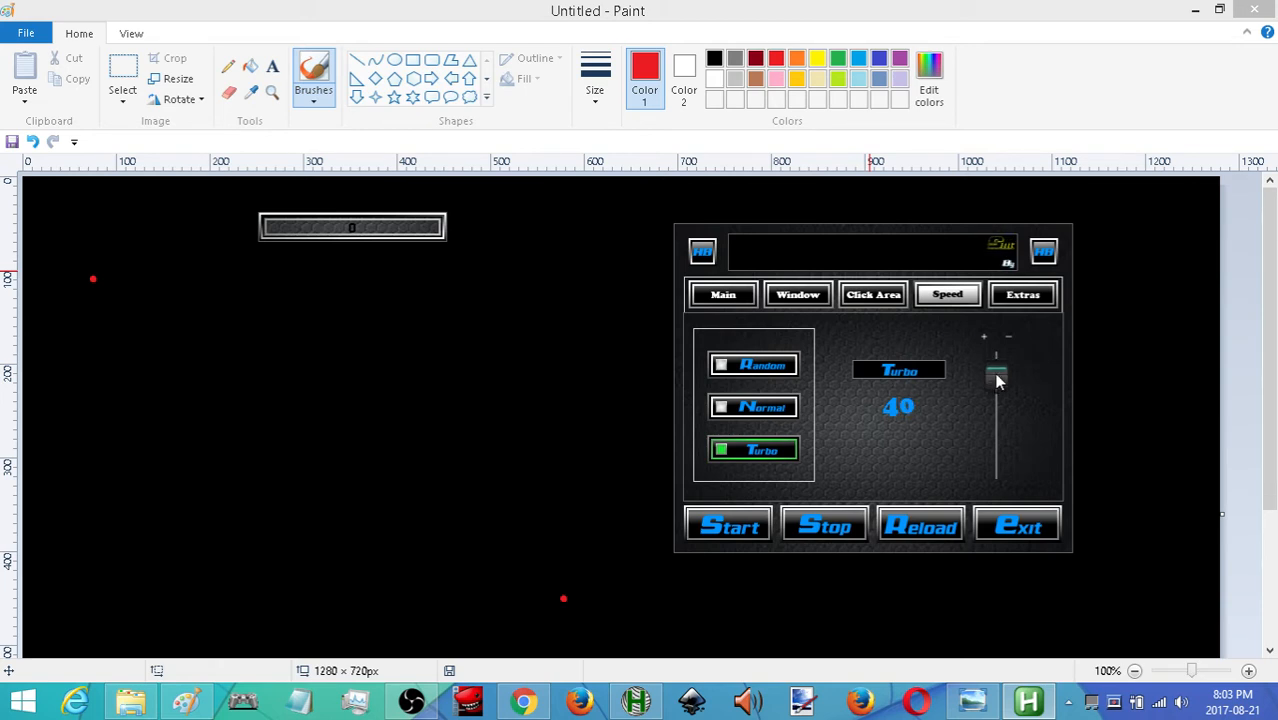
pyautogui.moveTo(996, 384); pyautogui.dragTo(996, 364)
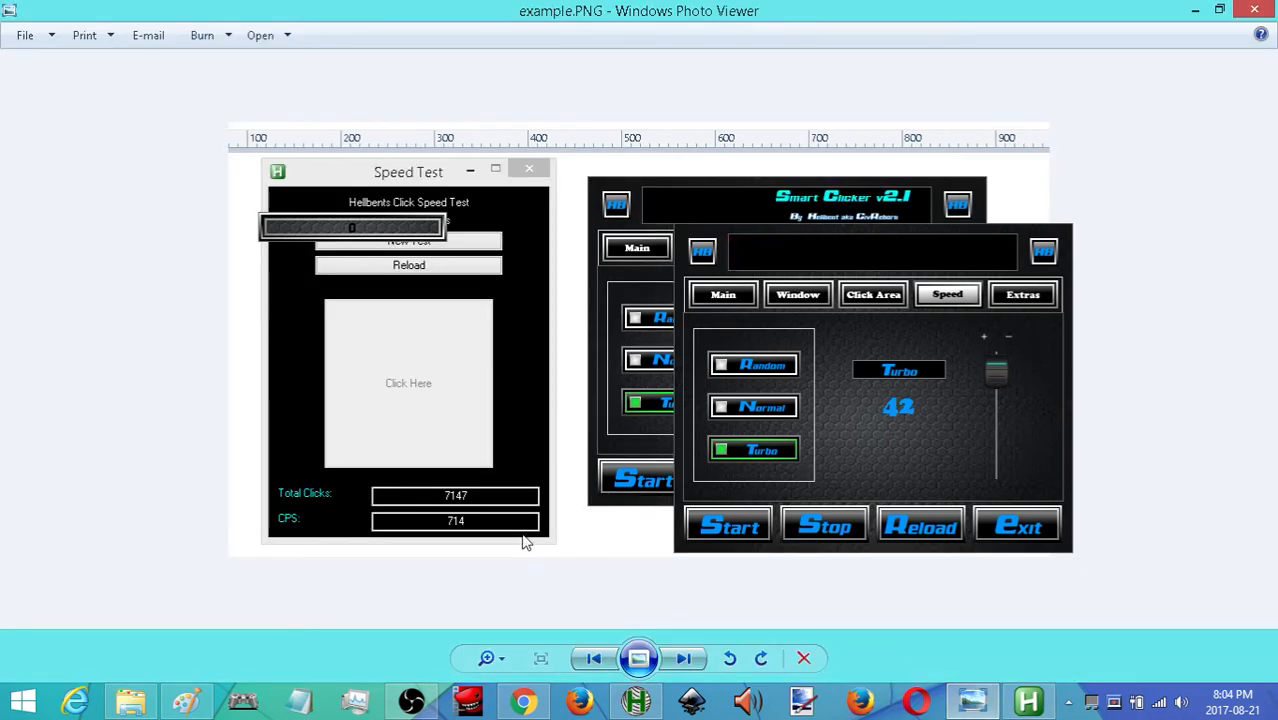
pyautogui.moveTo(904, 432)
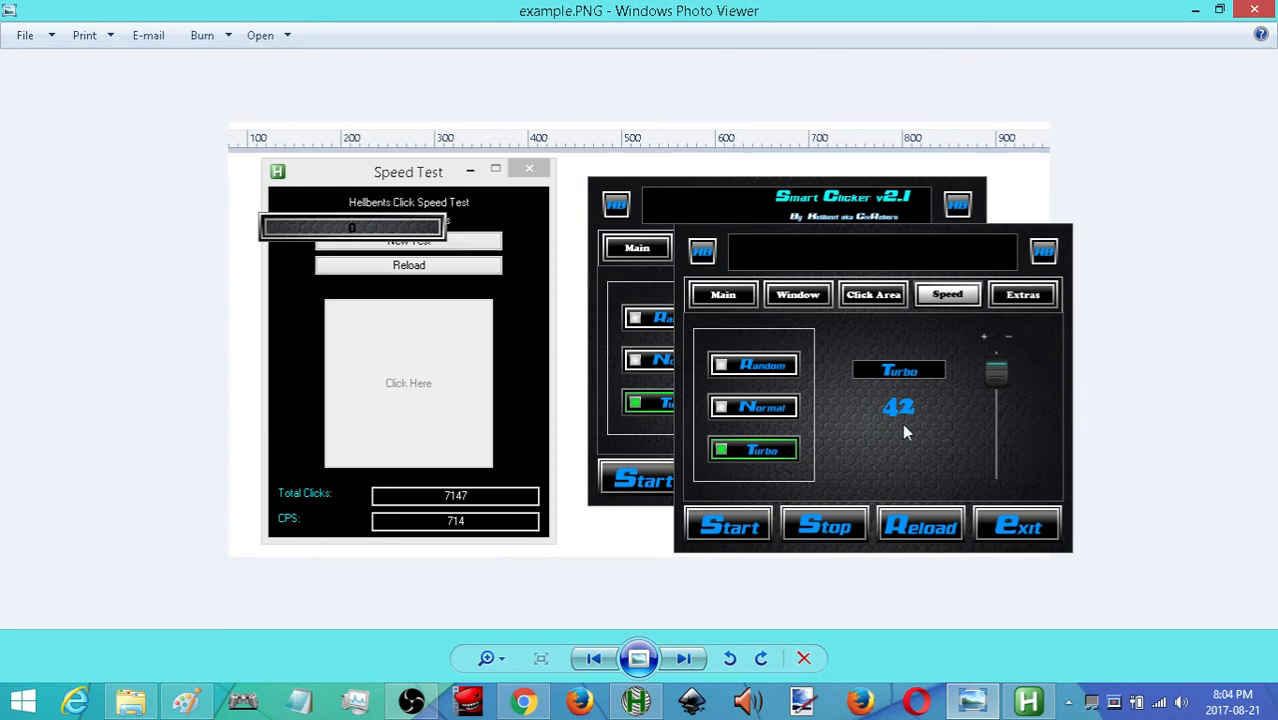
pyautogui.moveTo(988, 378)
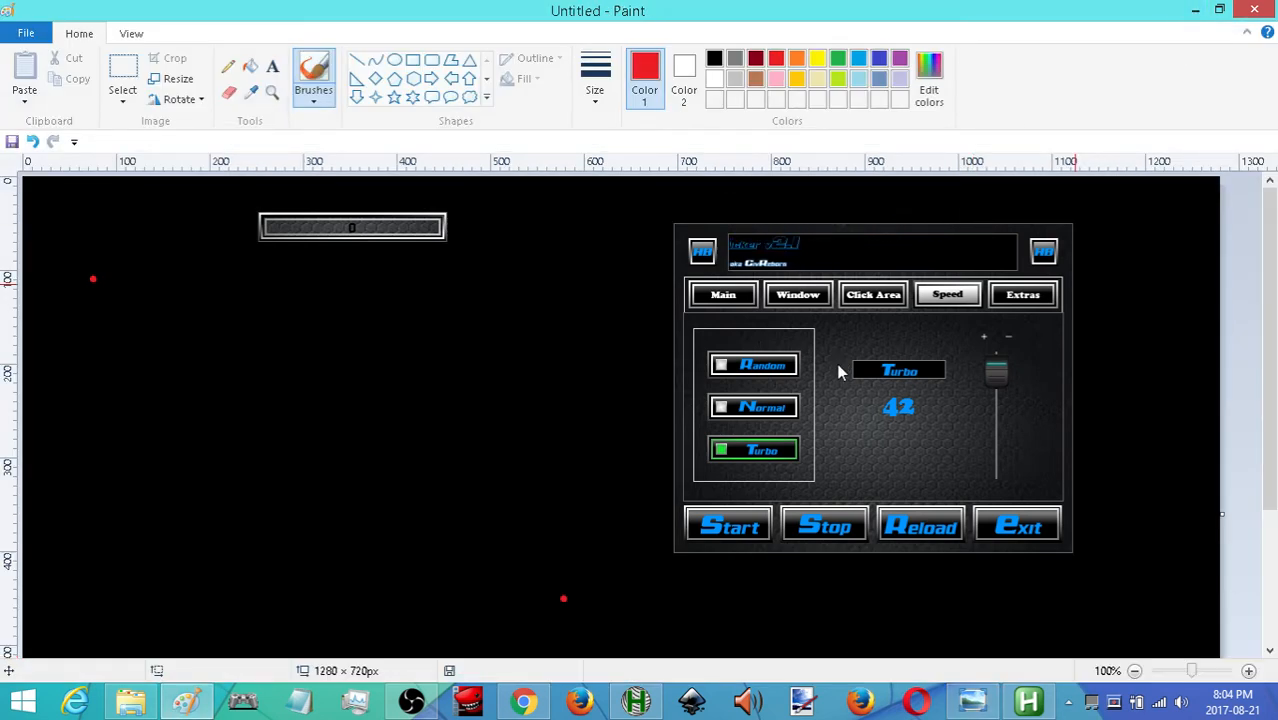
# Step: Push turbo to MAX and back to 41, then return to Normal mode at about 90 ms delay
pyautogui.moveTo(996, 380); pyautogui.dragTo(996, 364)
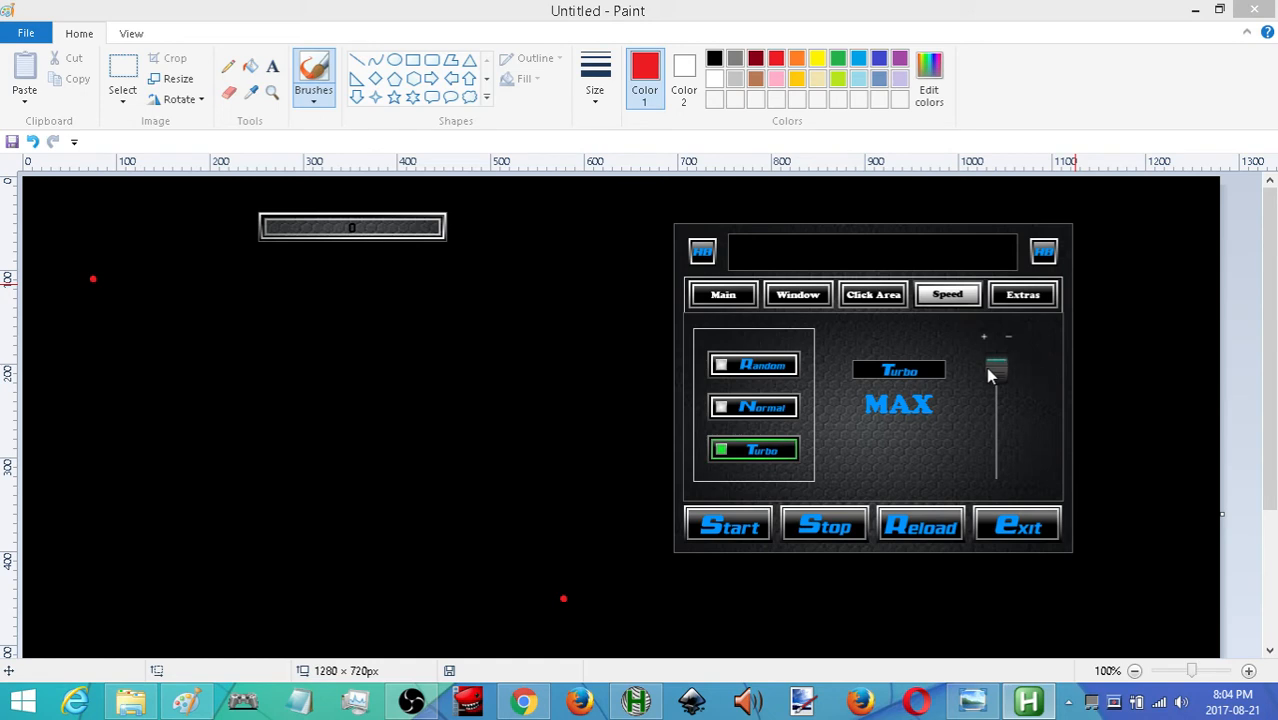
pyautogui.moveTo(996, 364); pyautogui.dragTo(996, 380)
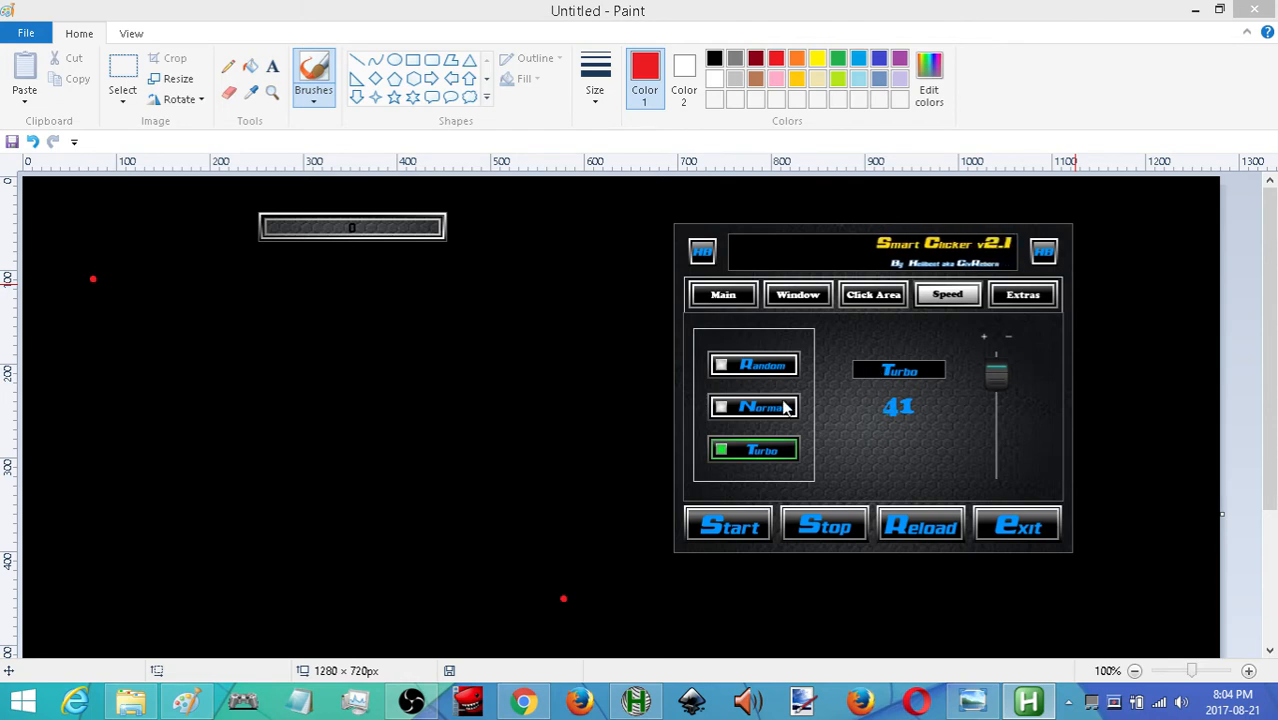
pyautogui.click(752, 406)
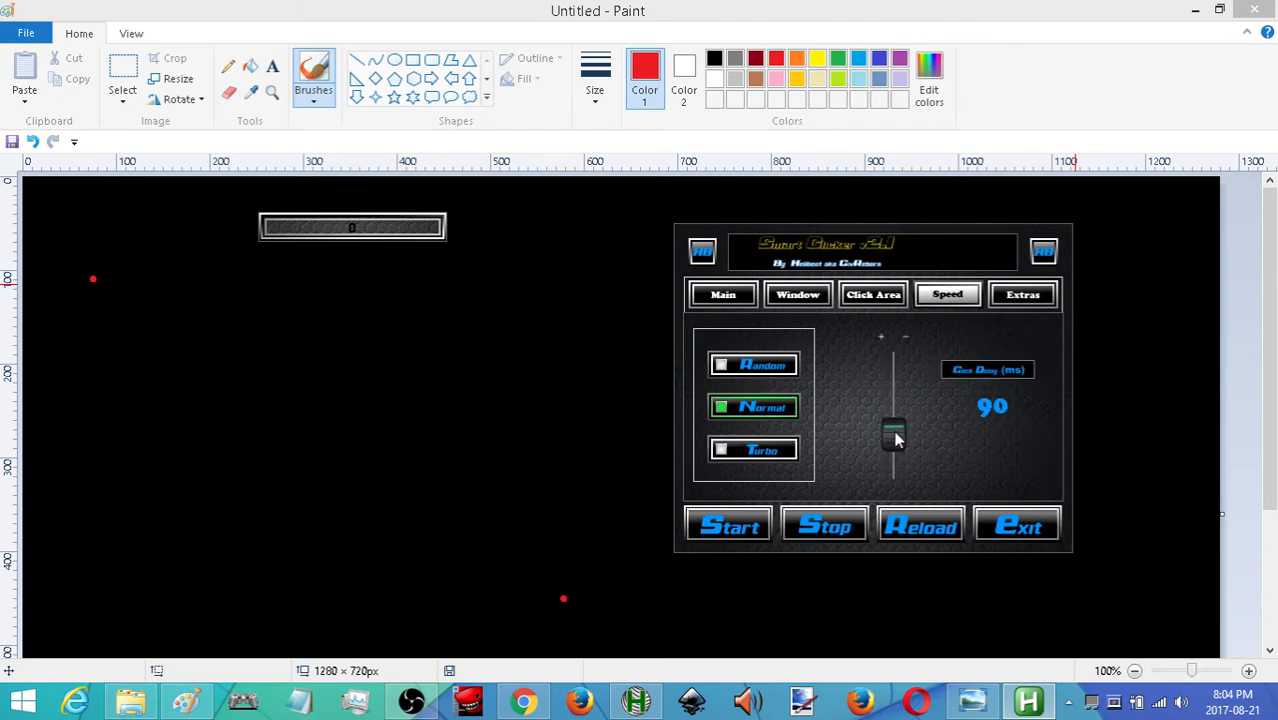
pyautogui.moveTo(892, 440); pyautogui.dragTo(892, 430)
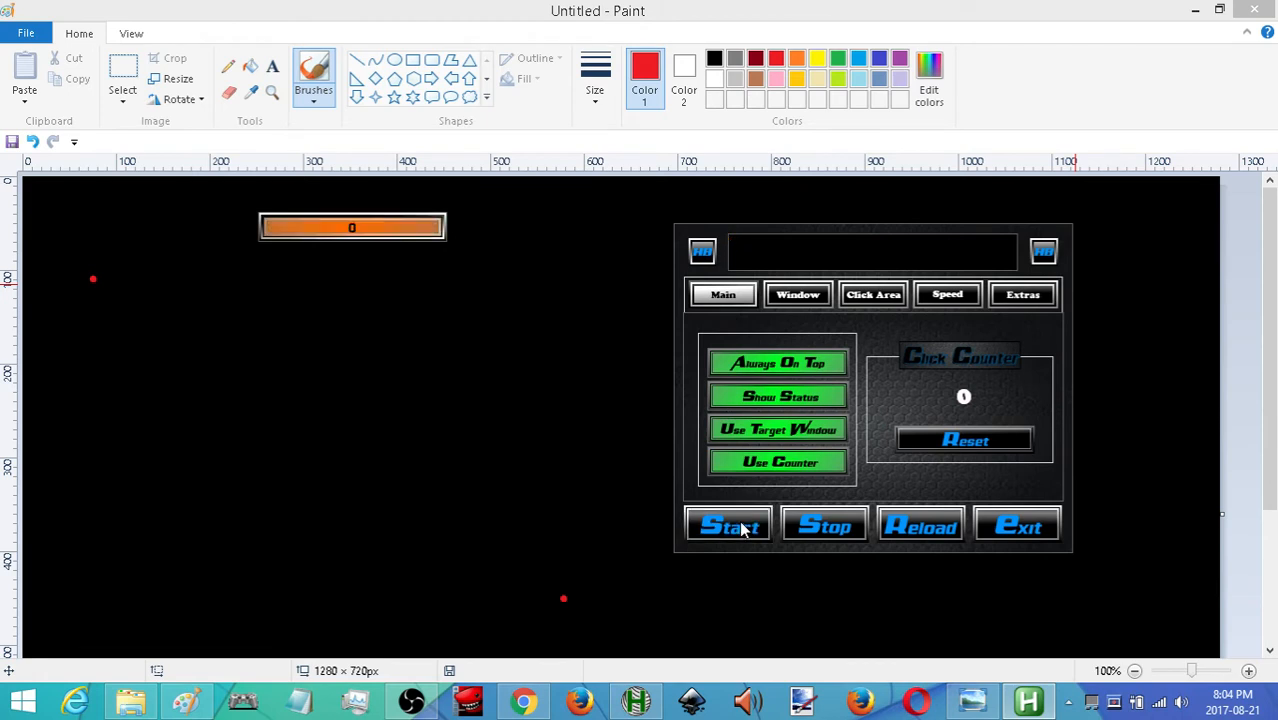
pyautogui.moveTo(372, 206)
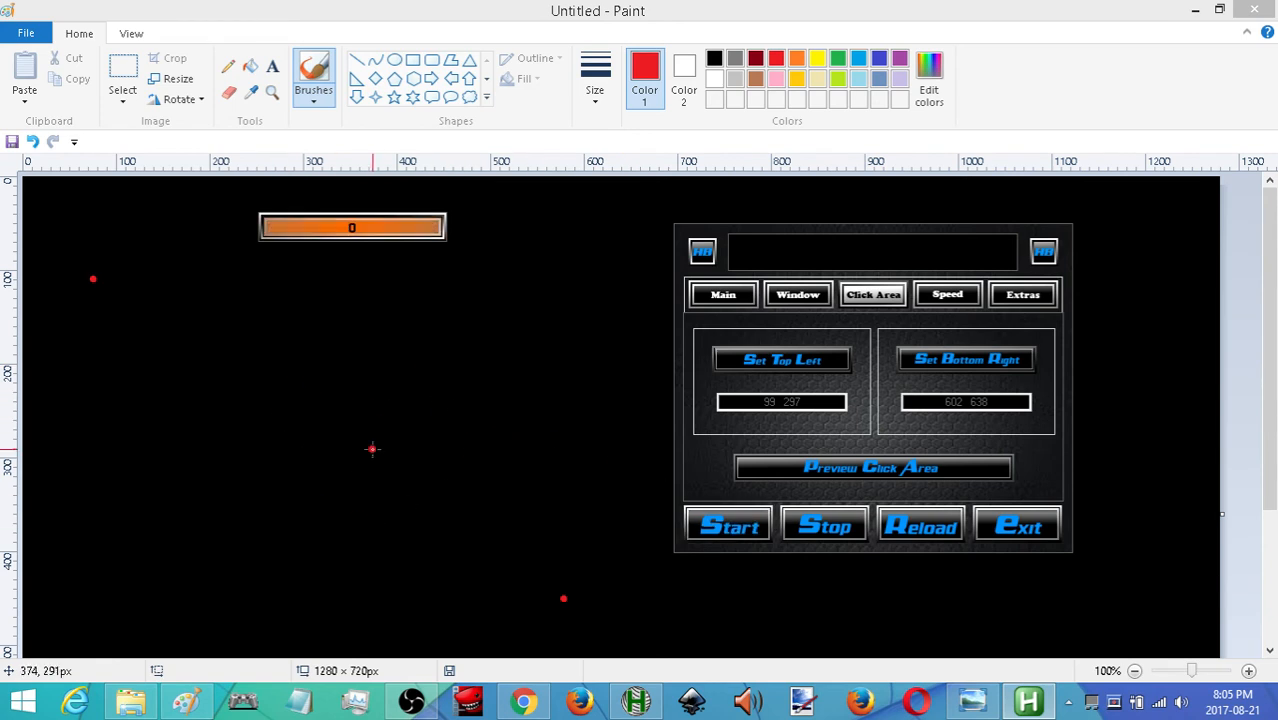
pyautogui.moveTo(376, 446)
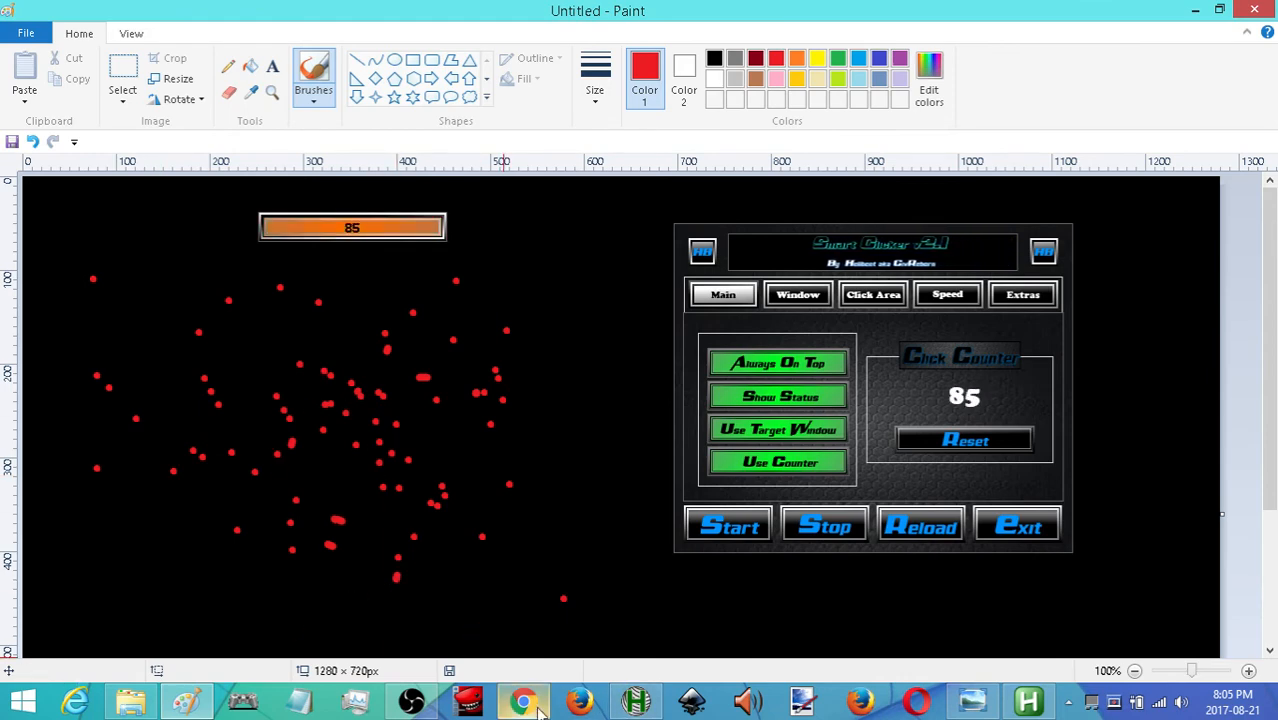
# Step: Let auto-clicking scatter red dots on the canvas, then stop it at 103 clicks
pyautogui.click(524, 700)
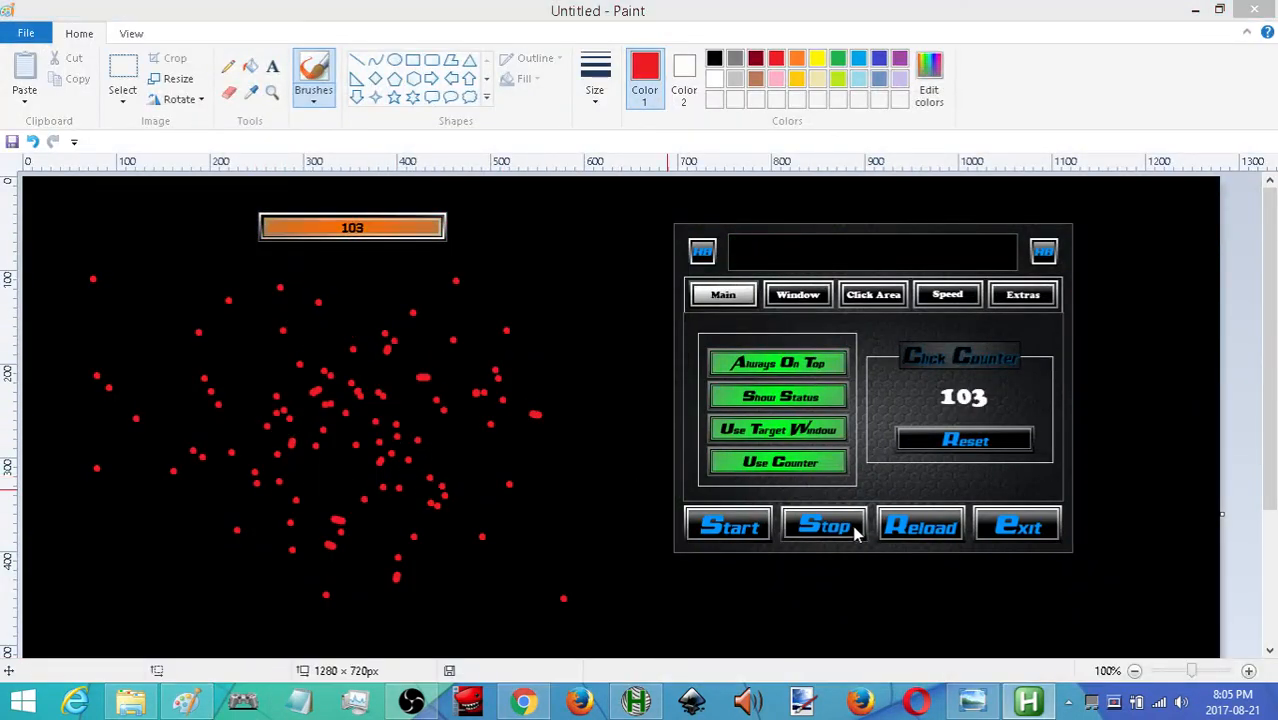
pyautogui.click(824, 524)
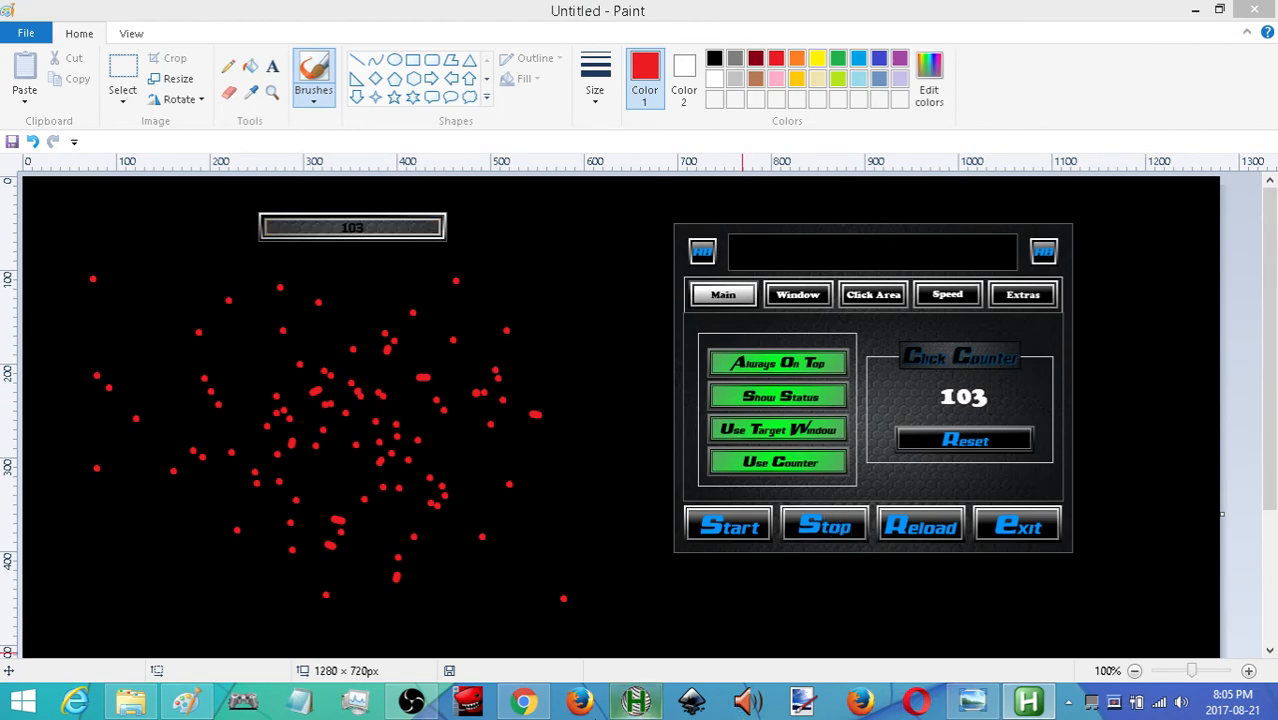
# Step: Earn the bakery's first cookie in Cookie Clicker, unlocking Wake and bake
pyautogui.click(524, 700)
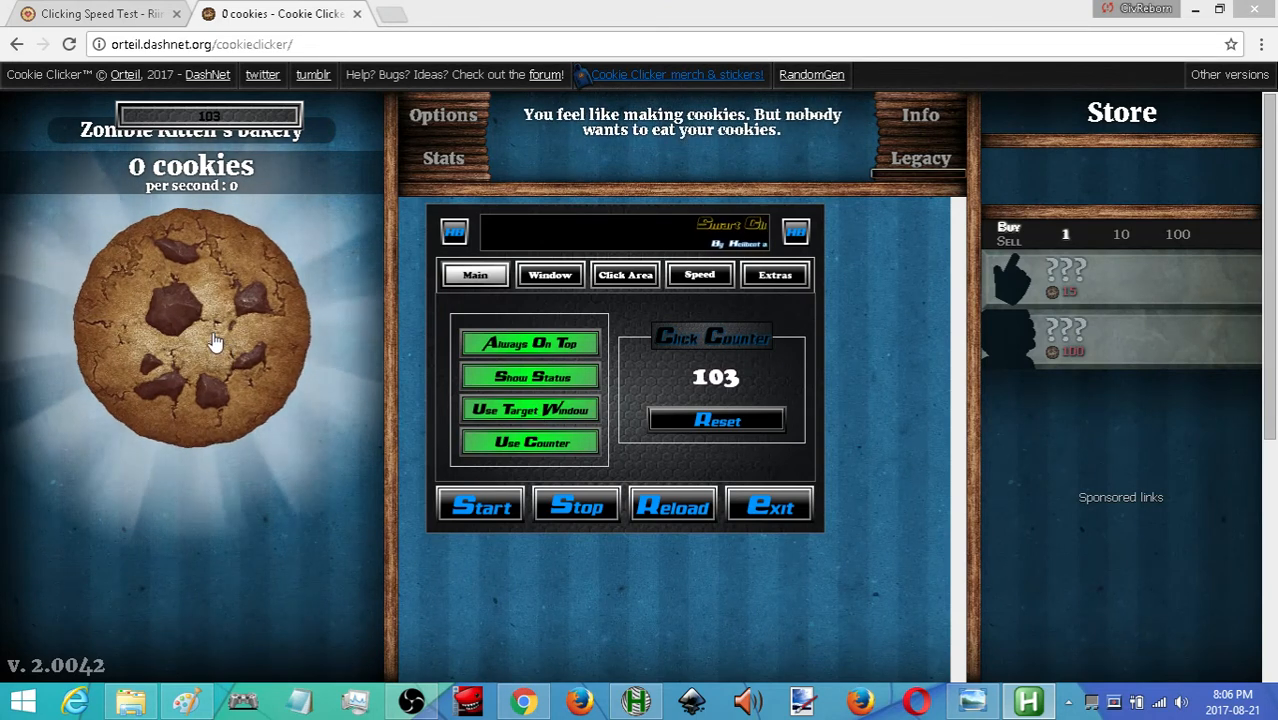
pyautogui.click(190, 330)
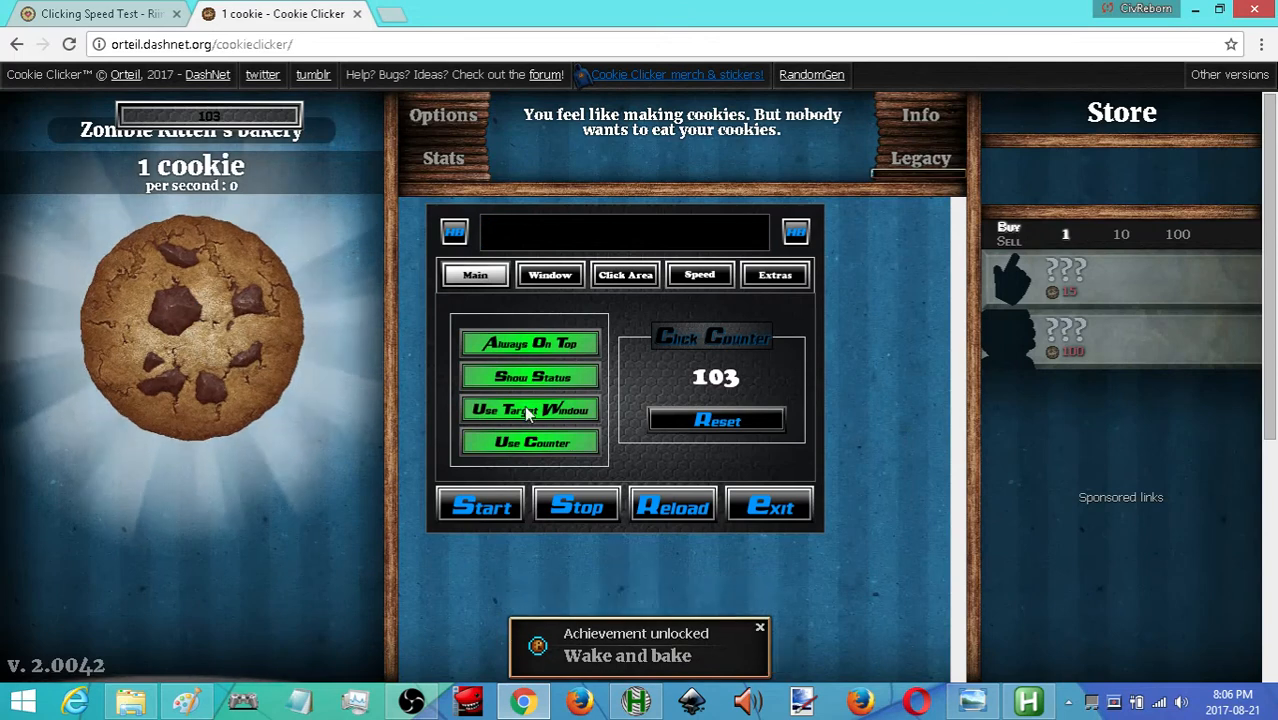
# Step: Untie Smart Clicker's clicks from a target window, leaving the counter at 103
pyautogui.click(530, 410)
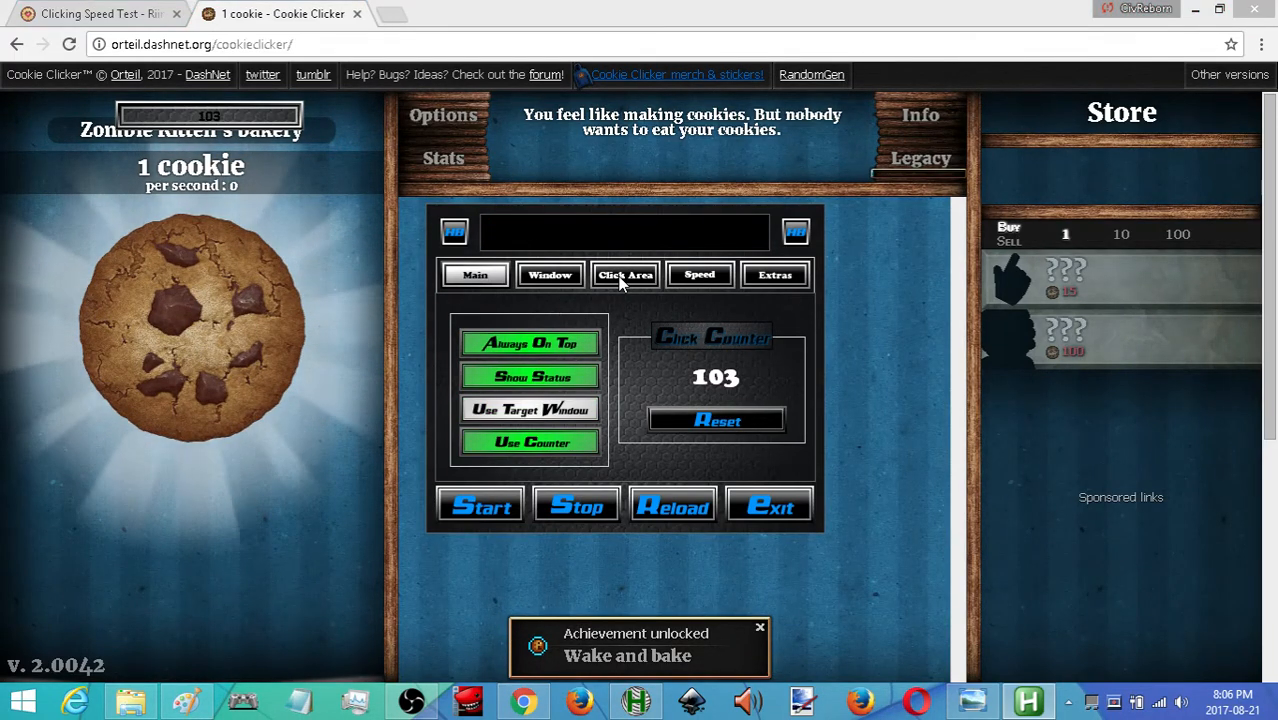
pyautogui.click(624, 274)
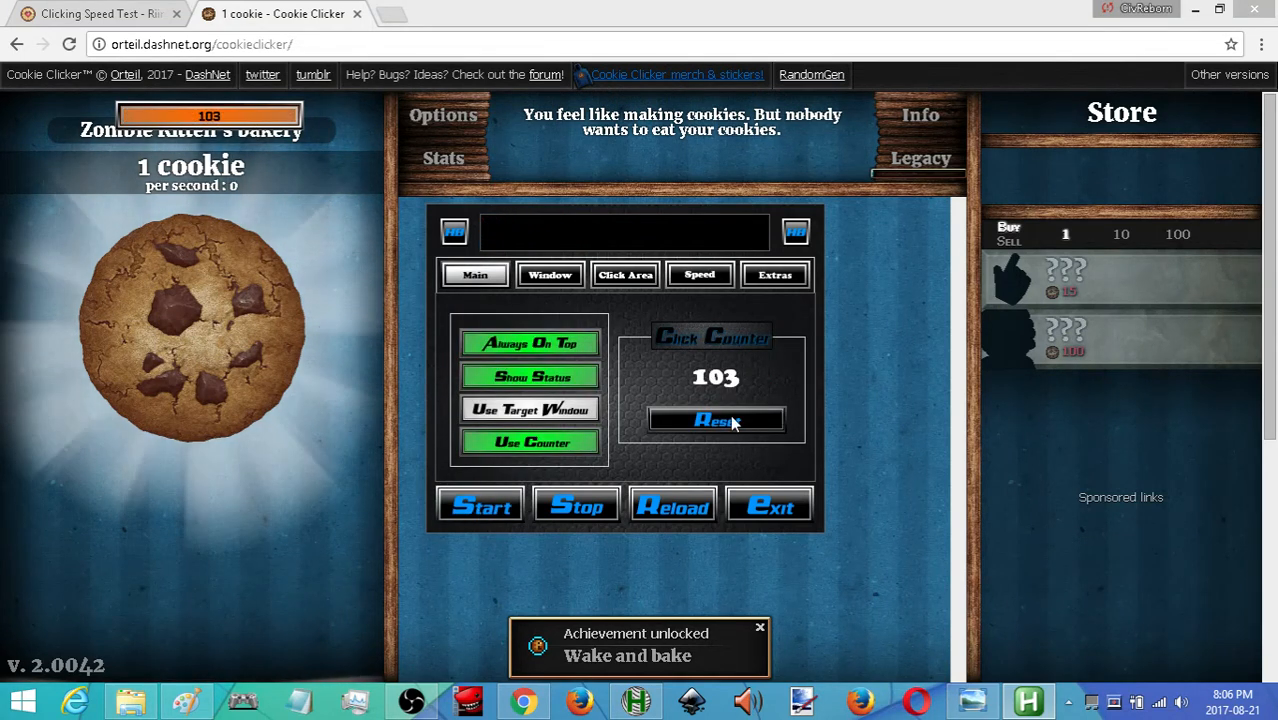
# Step: Reset the counter and auto-click the big cookie past 100 cookies, unlocking Grandma
pyautogui.click(716, 420)
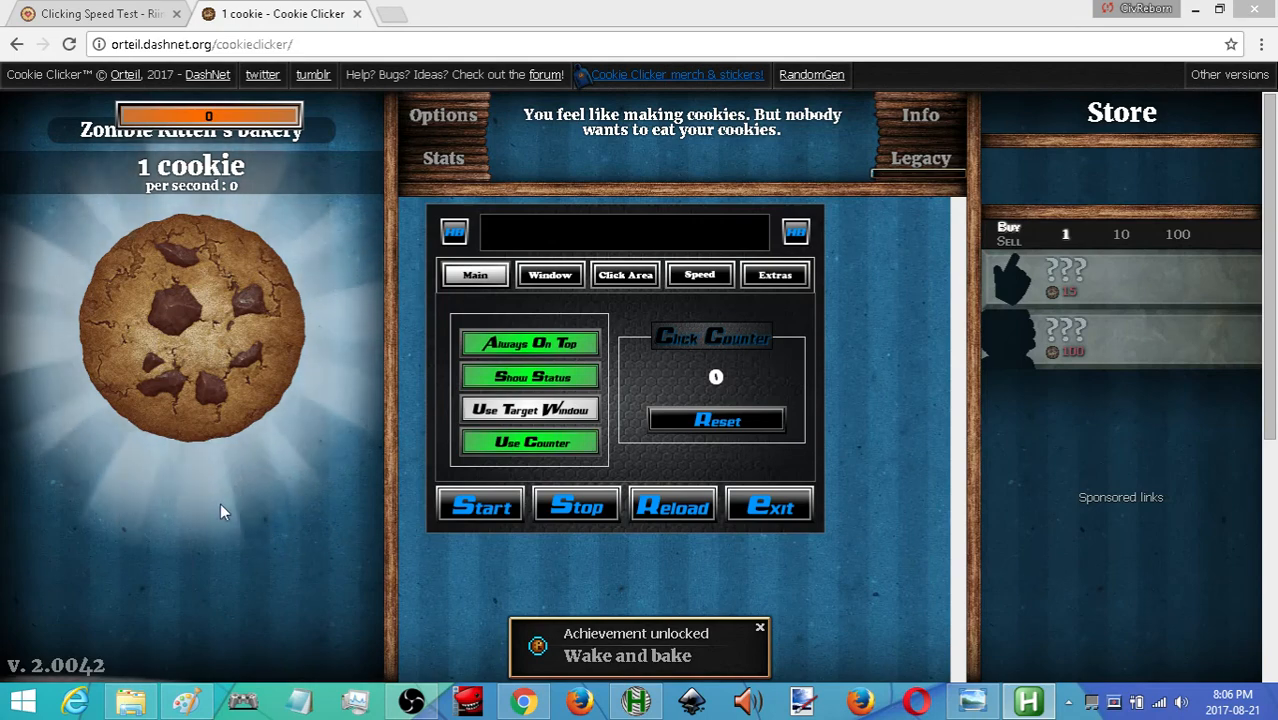
pyautogui.click(190, 320)
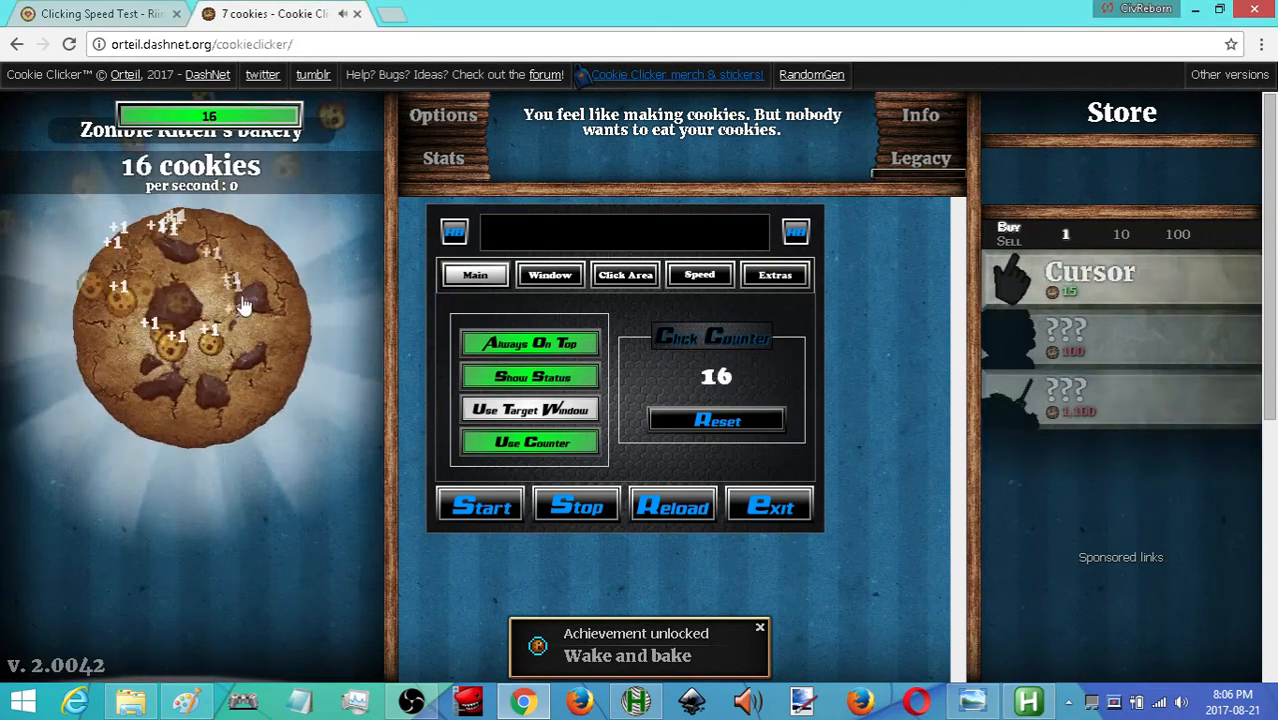
pyautogui.click(190, 320)
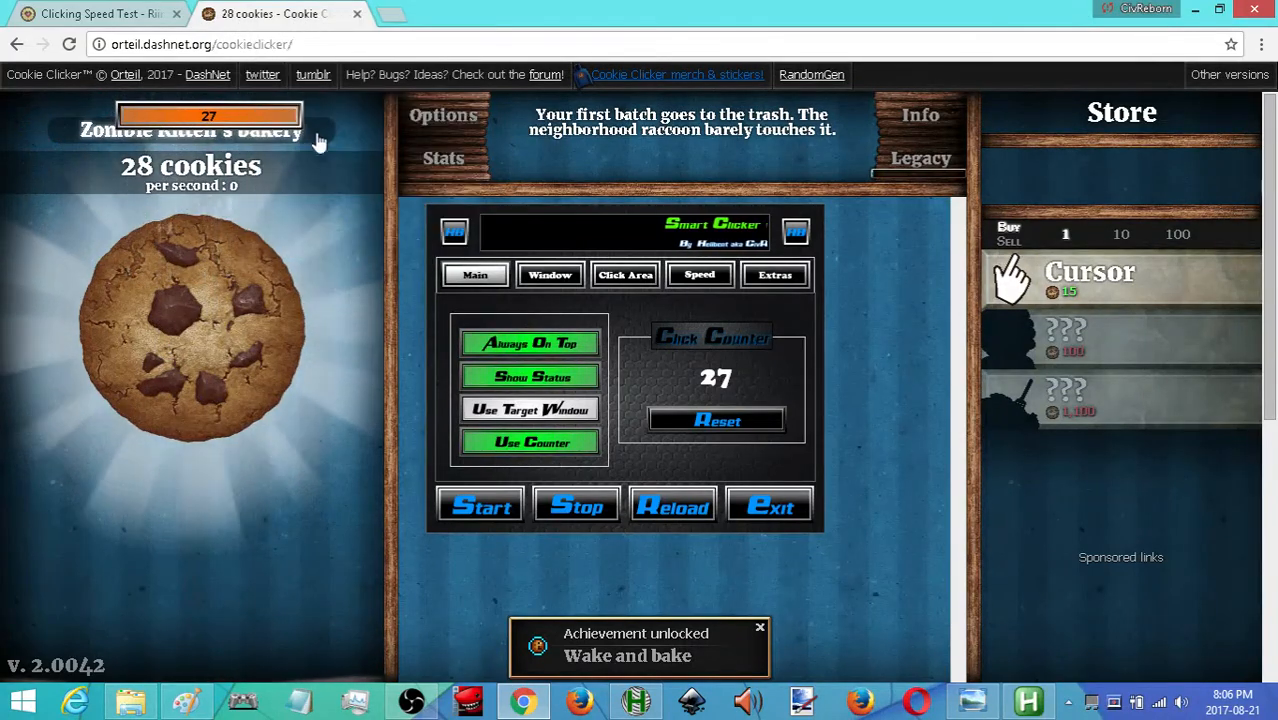
pyautogui.click(184, 336)
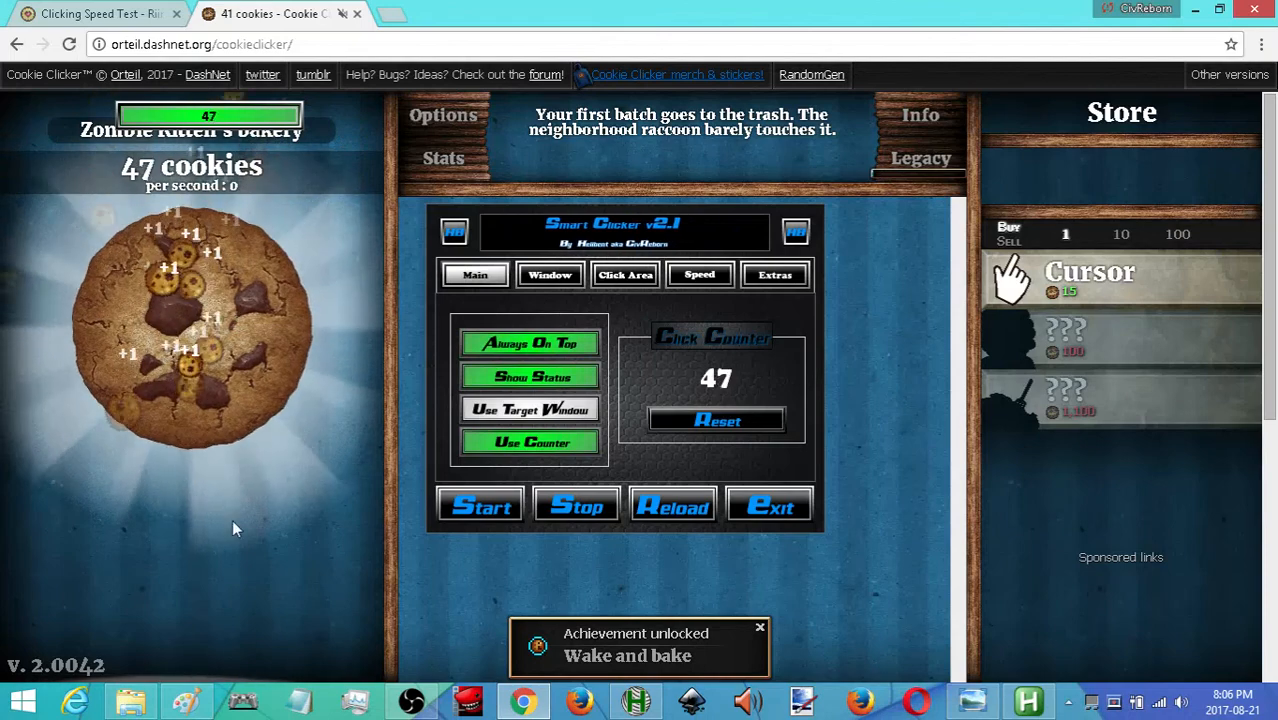
pyautogui.click(190, 330)
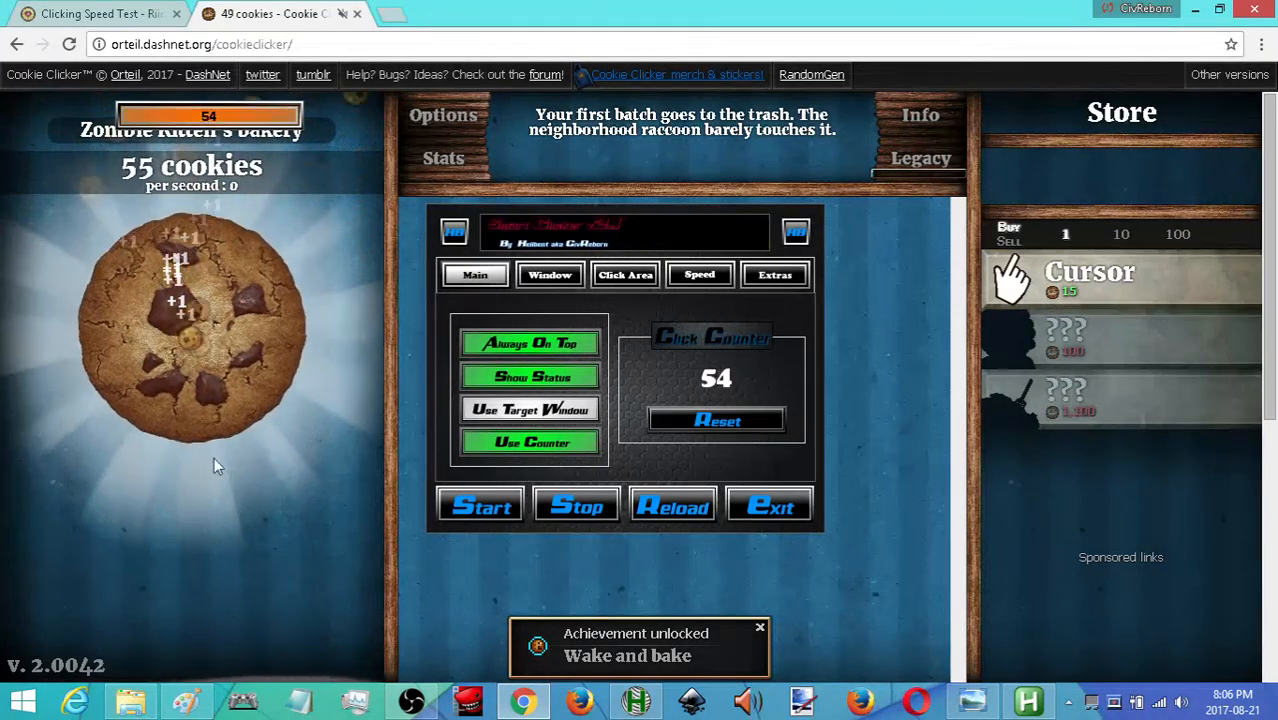
pyautogui.click(776, 276)
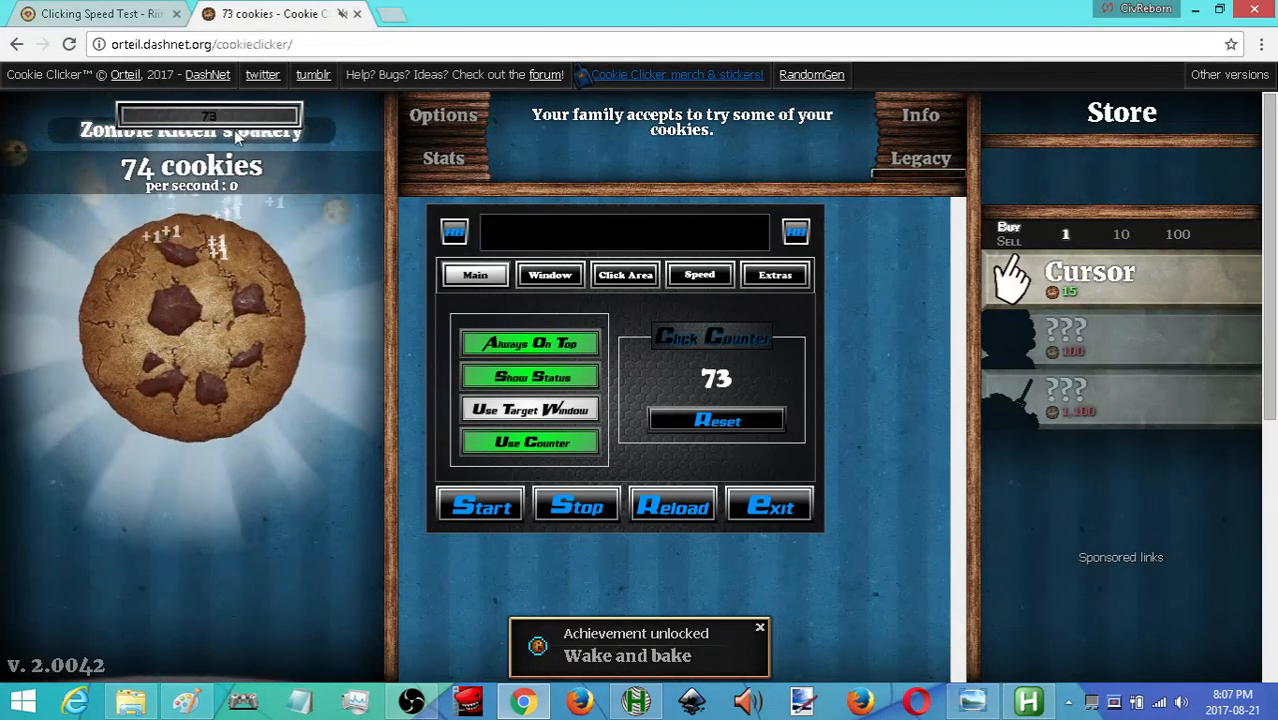
pyautogui.click(192, 330)
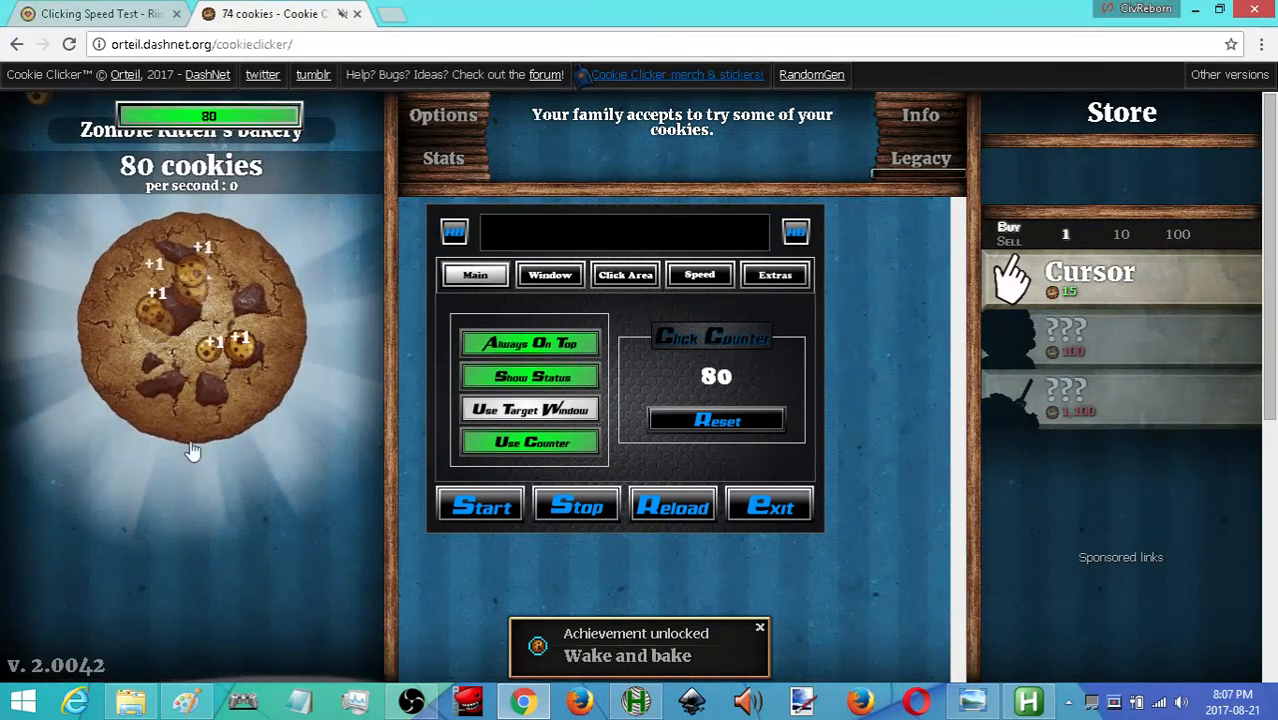
pyautogui.click(200, 330)
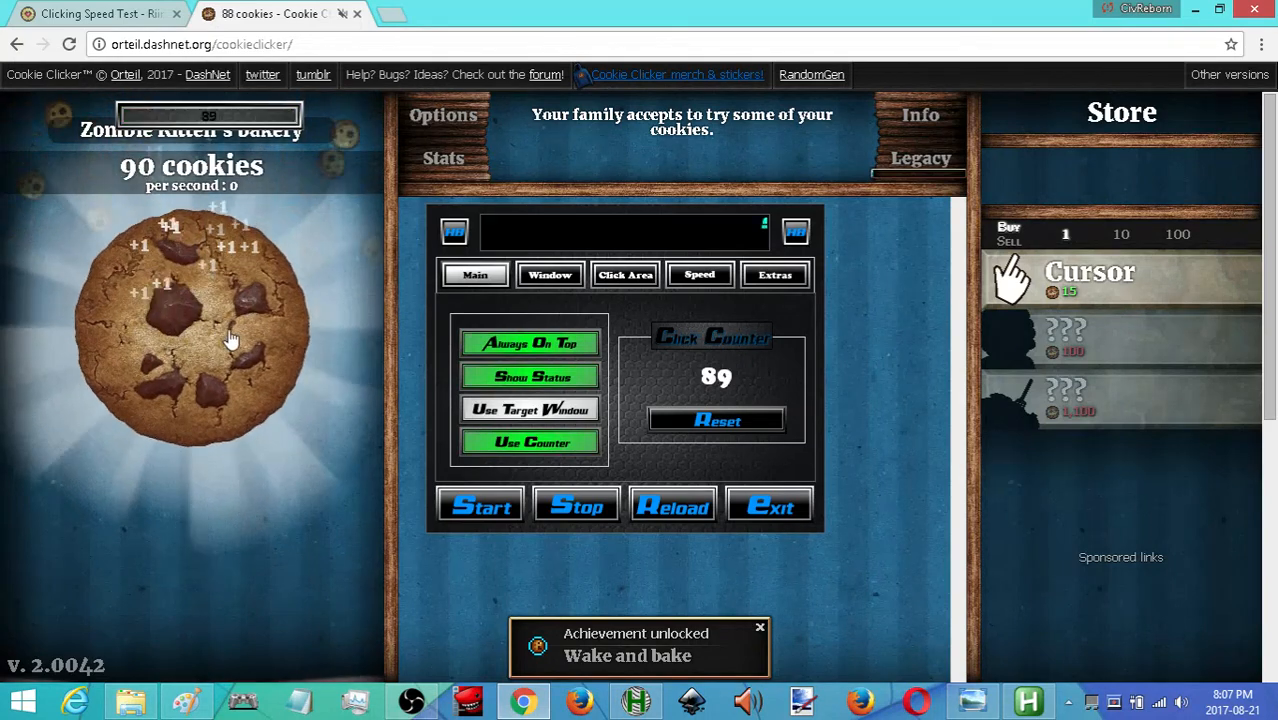
pyautogui.click(190, 330)
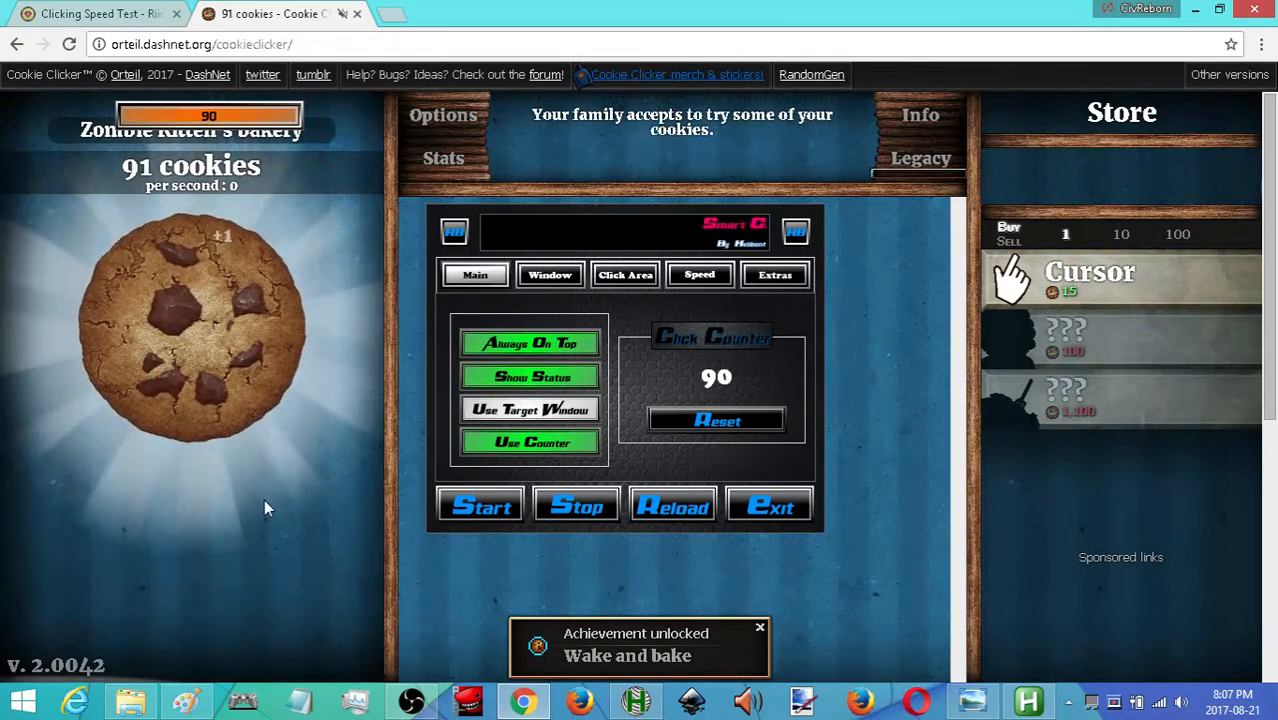
pyautogui.click(216, 344)
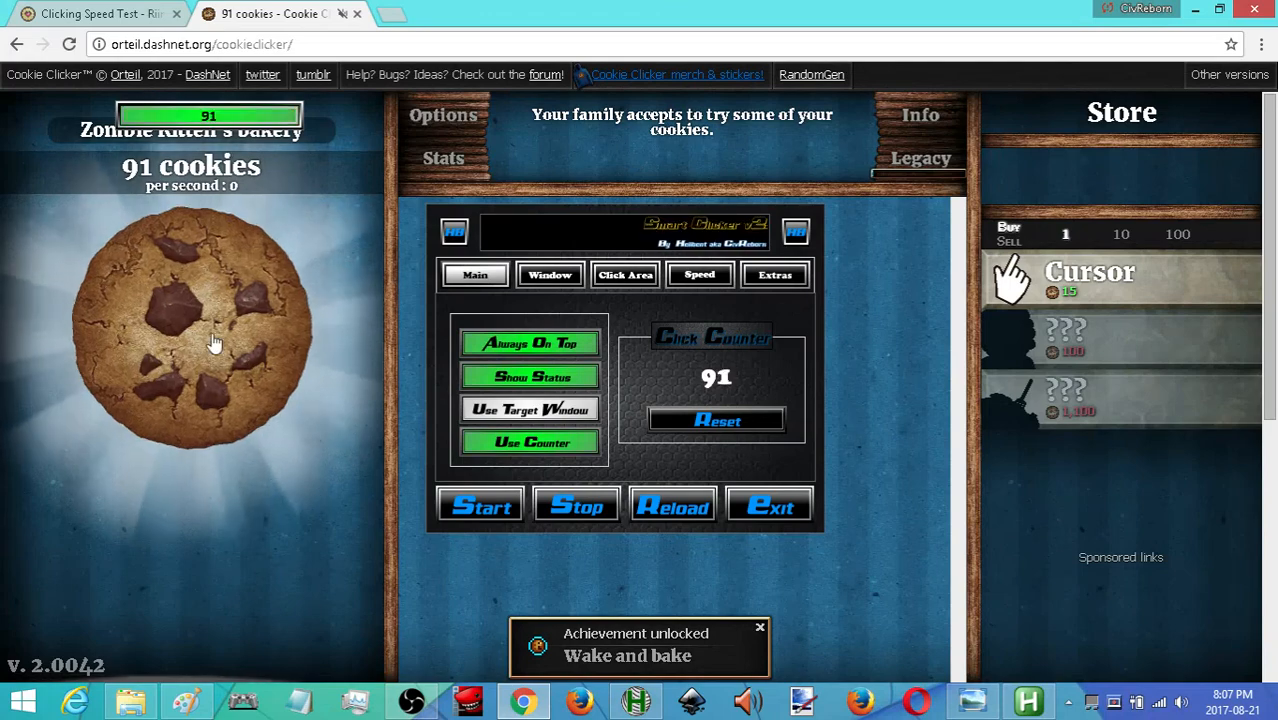
pyautogui.click(190, 330)
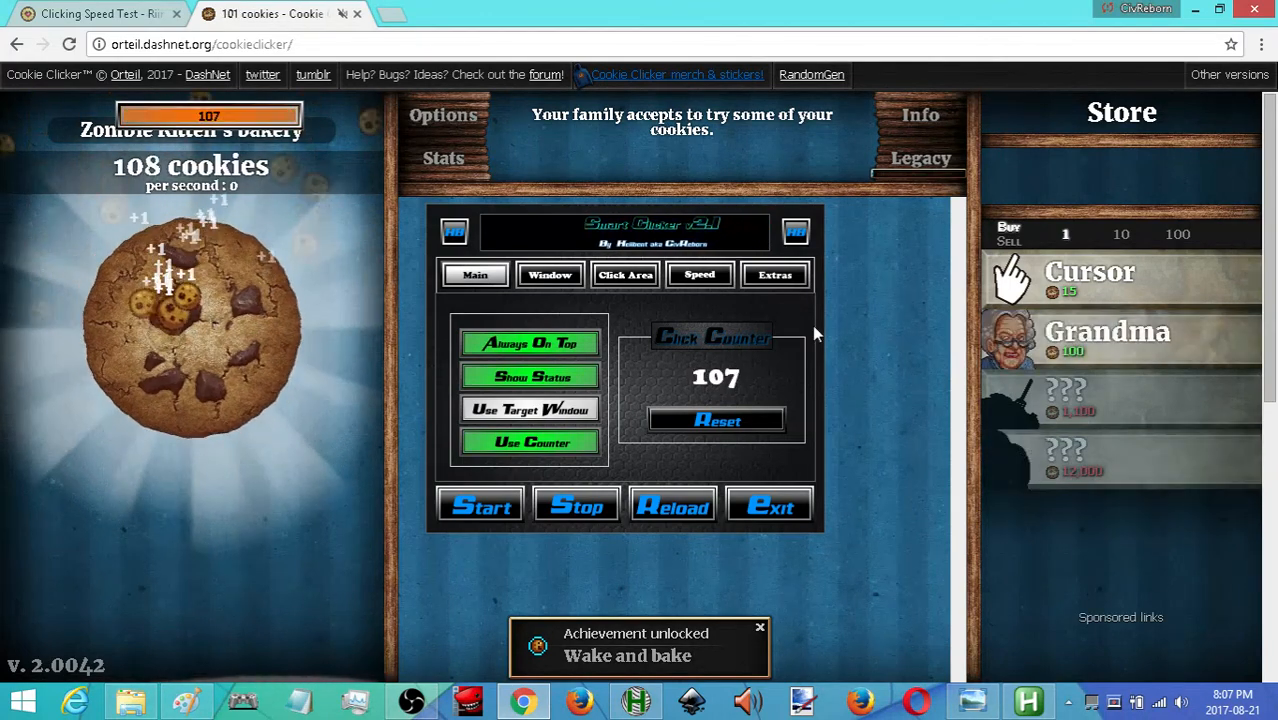
pyautogui.click(190, 330)
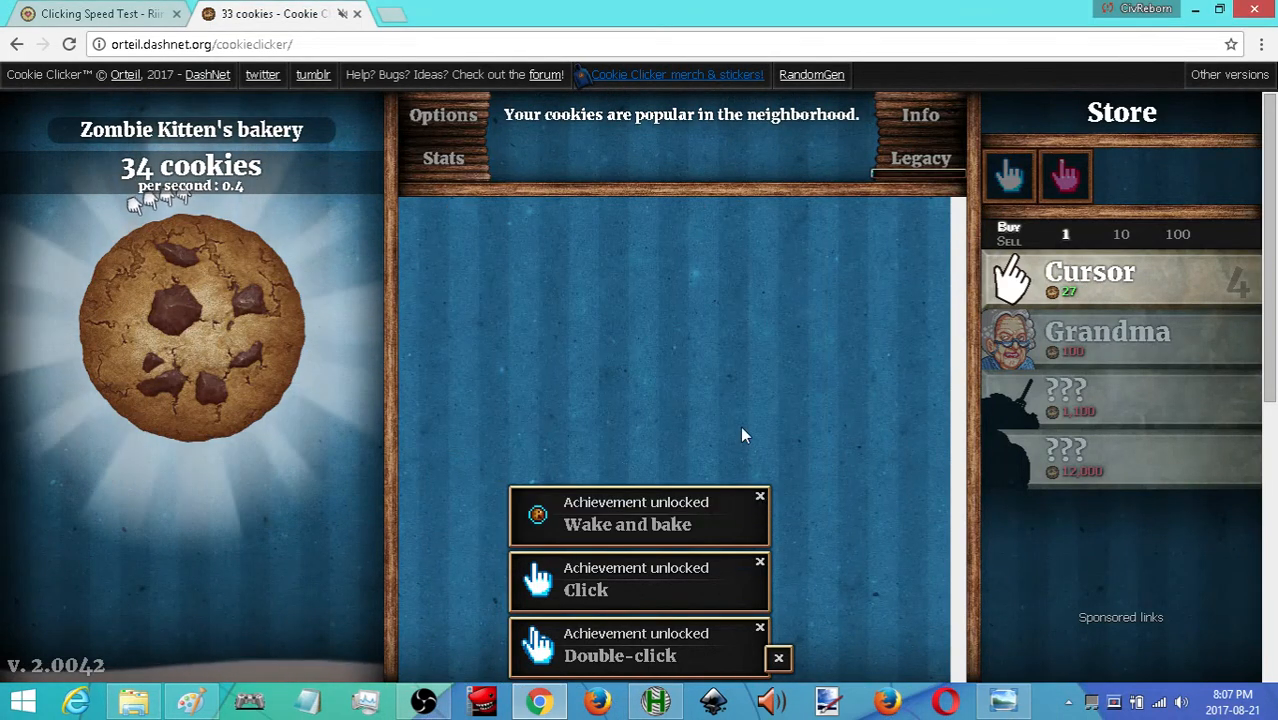
pyautogui.click(190, 320)
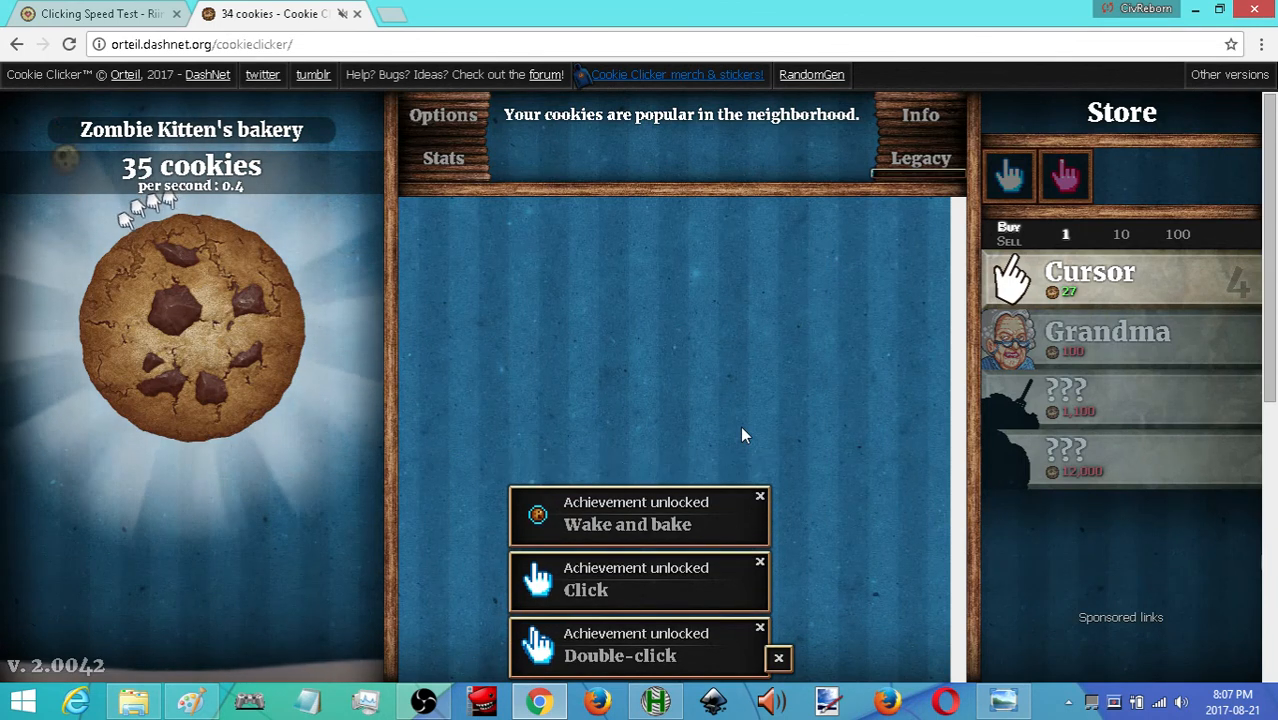
pyautogui.click(190, 320)
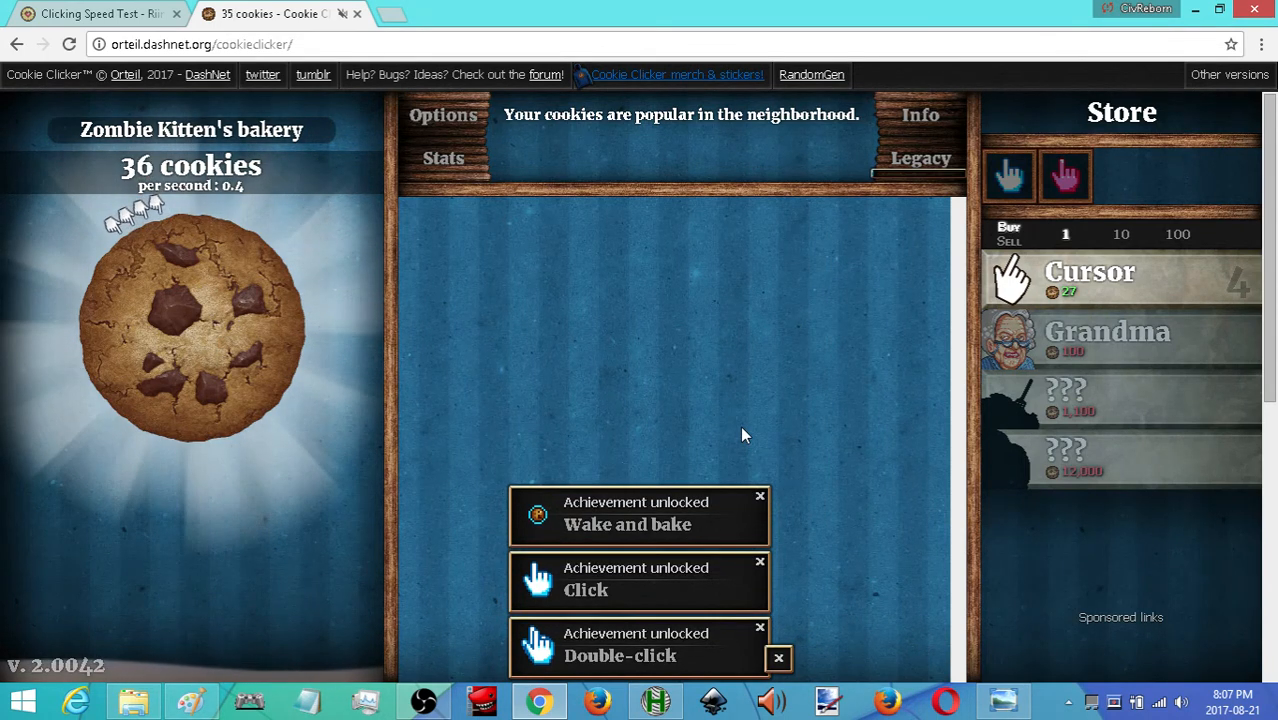
pyautogui.click(190, 320)
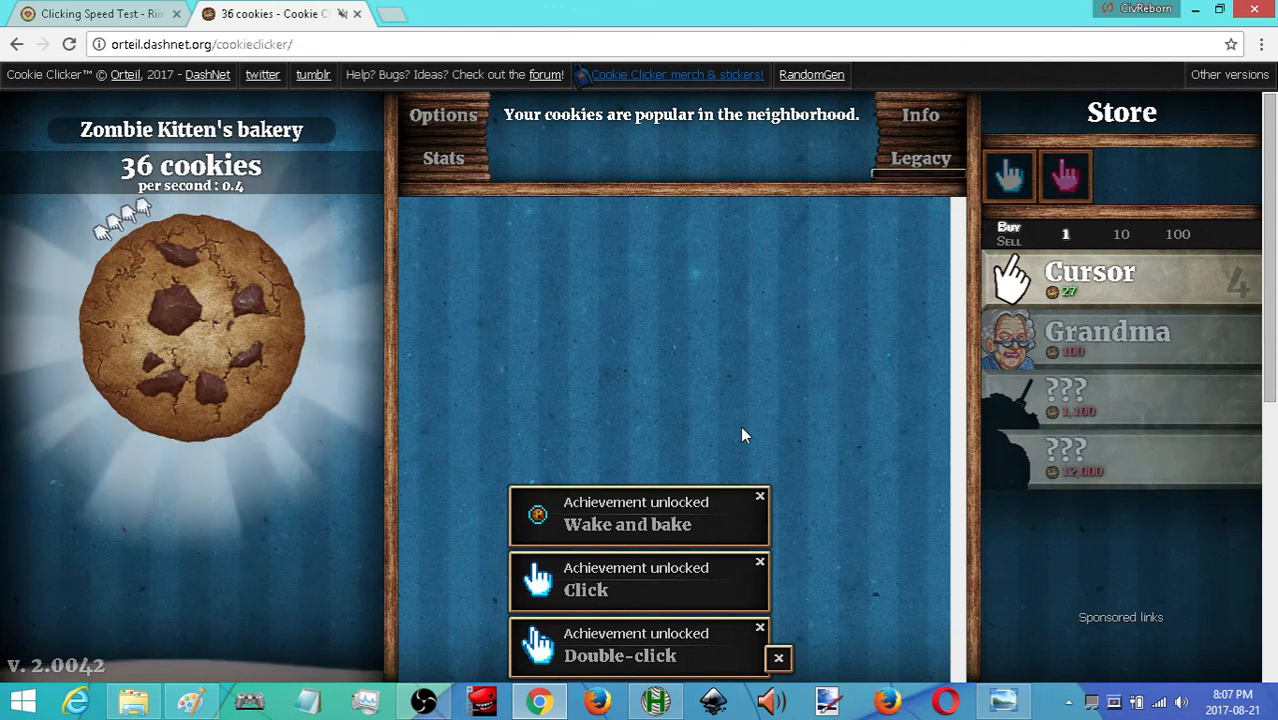